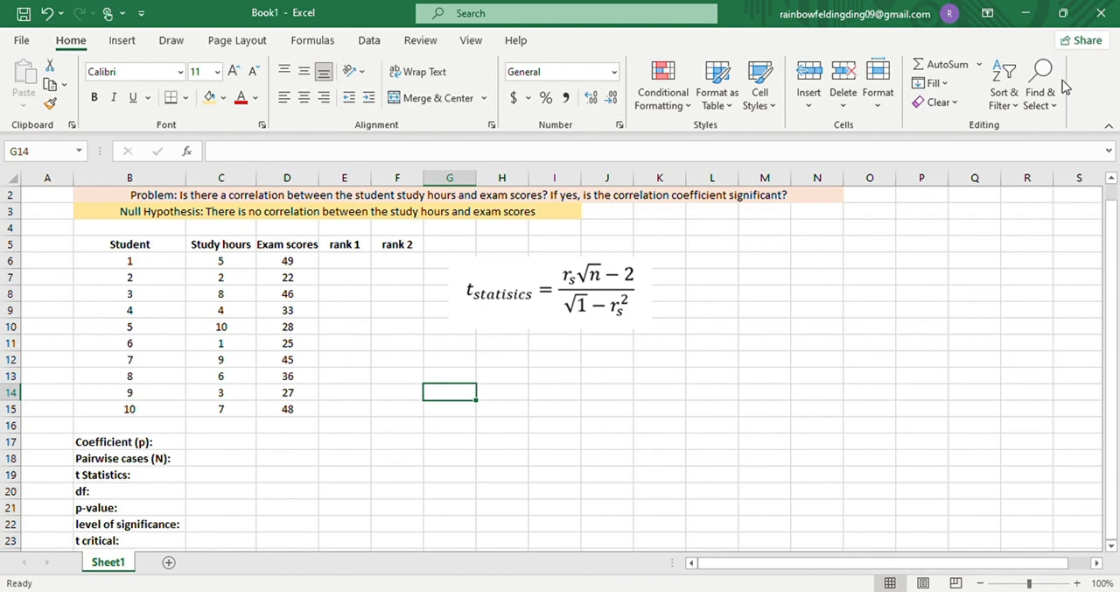
{"action": "mouse_move", "coordinate": [269, 199]}
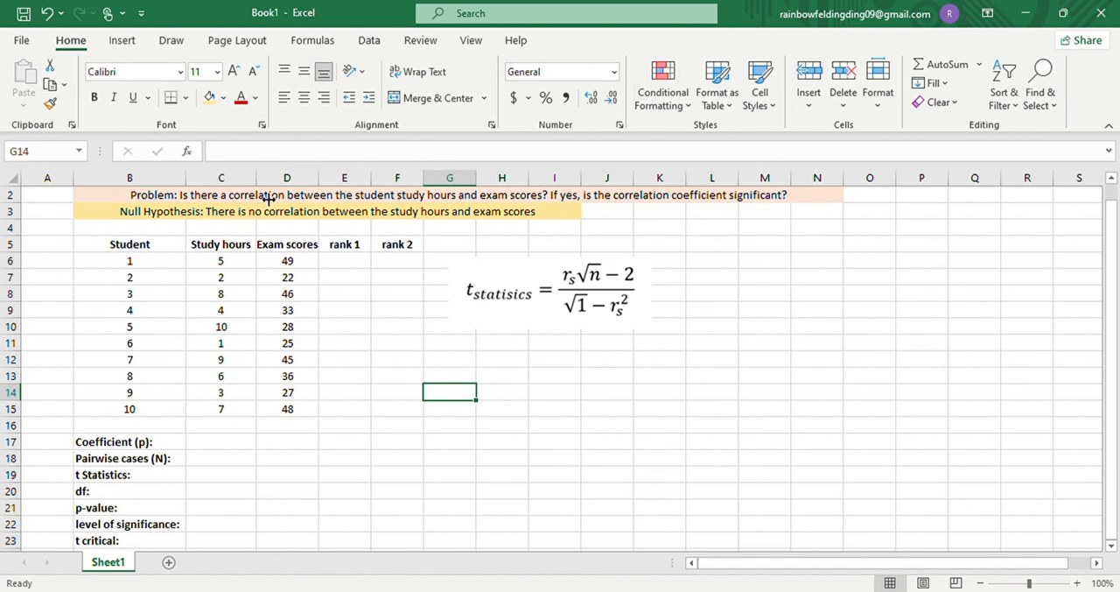
{"action": "mouse_move", "coordinate": [210, 293]}
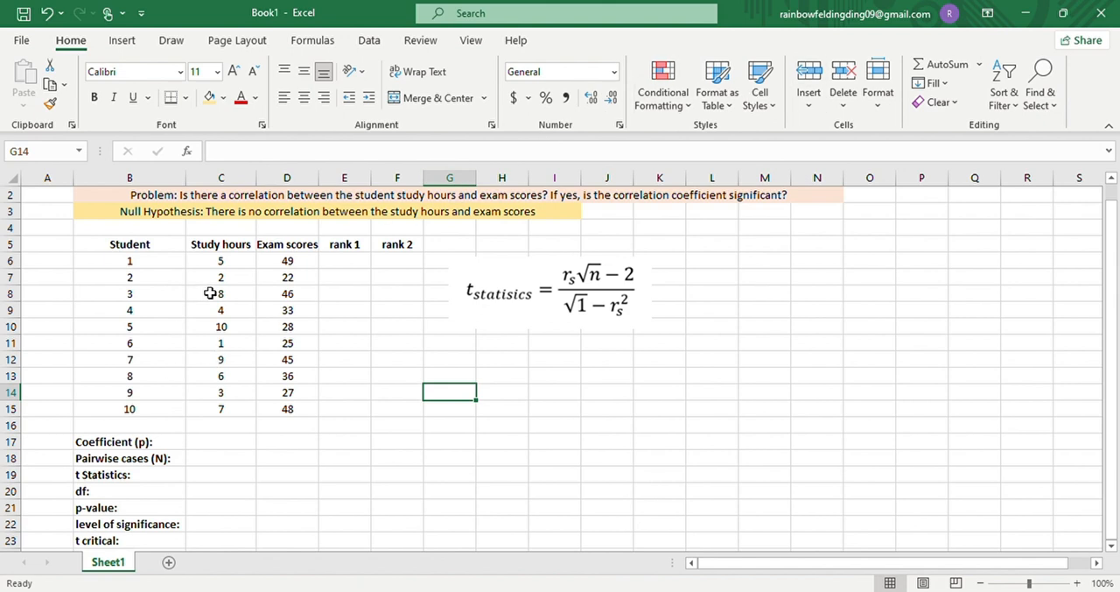
{"action": "mouse_move", "coordinate": [155, 398]}
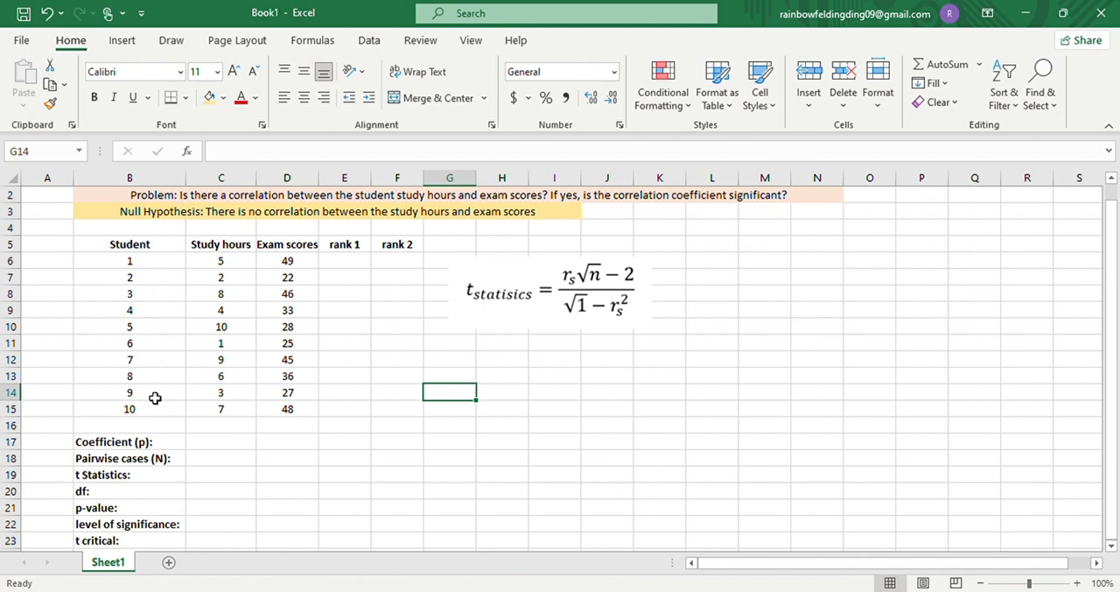
{"action": "mouse_move", "coordinate": [181, 309]}
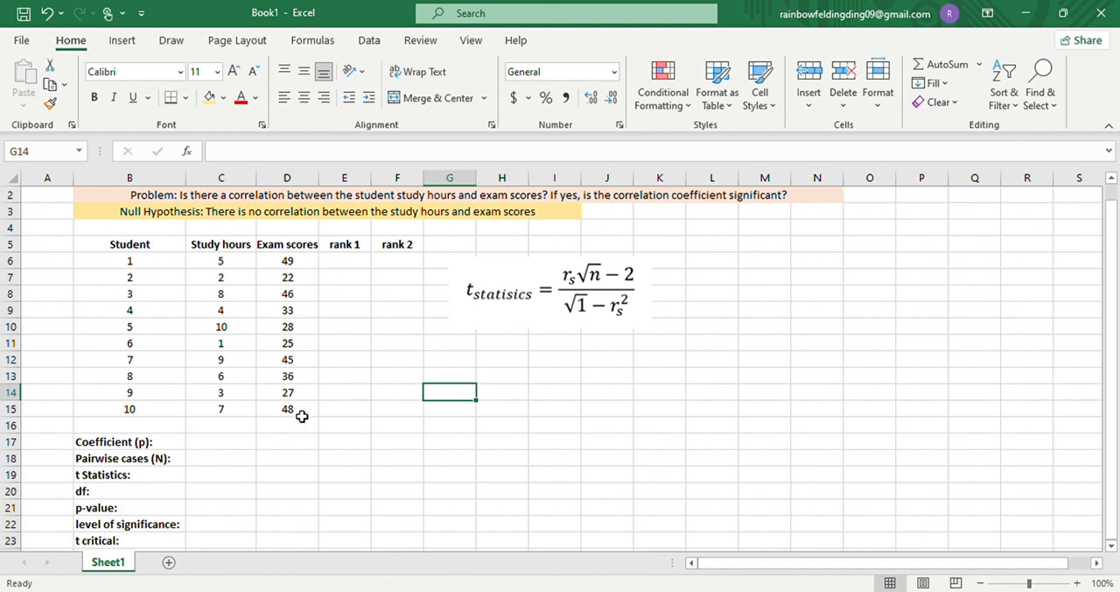
{"action": "mouse_move", "coordinate": [302, 302]}
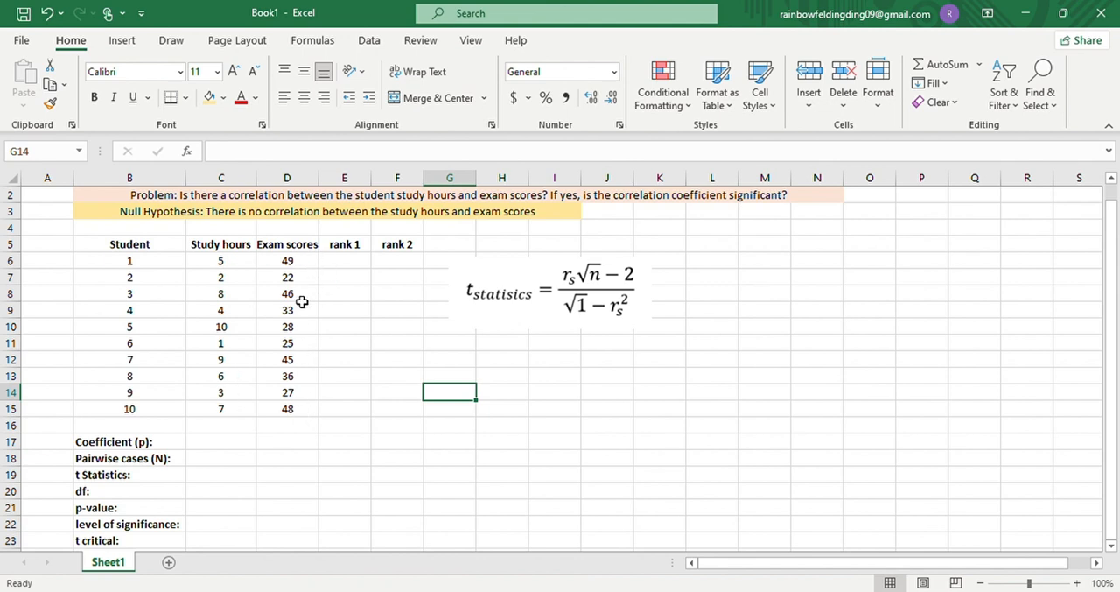
{"action": "mouse_move", "coordinate": [418, 219]}
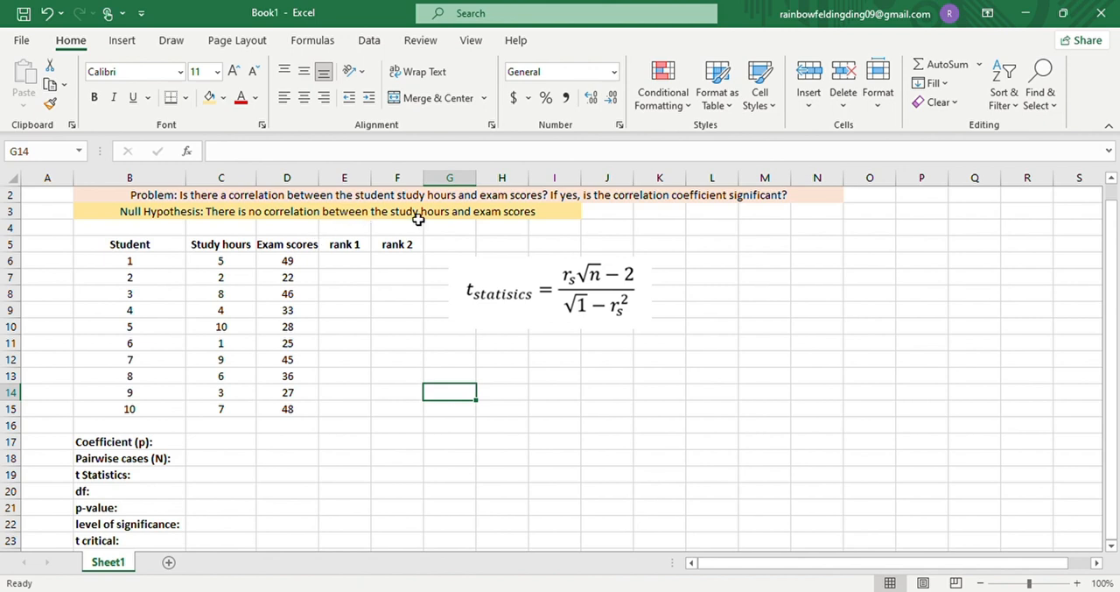
{"action": "mouse_move", "coordinate": [519, 211]}
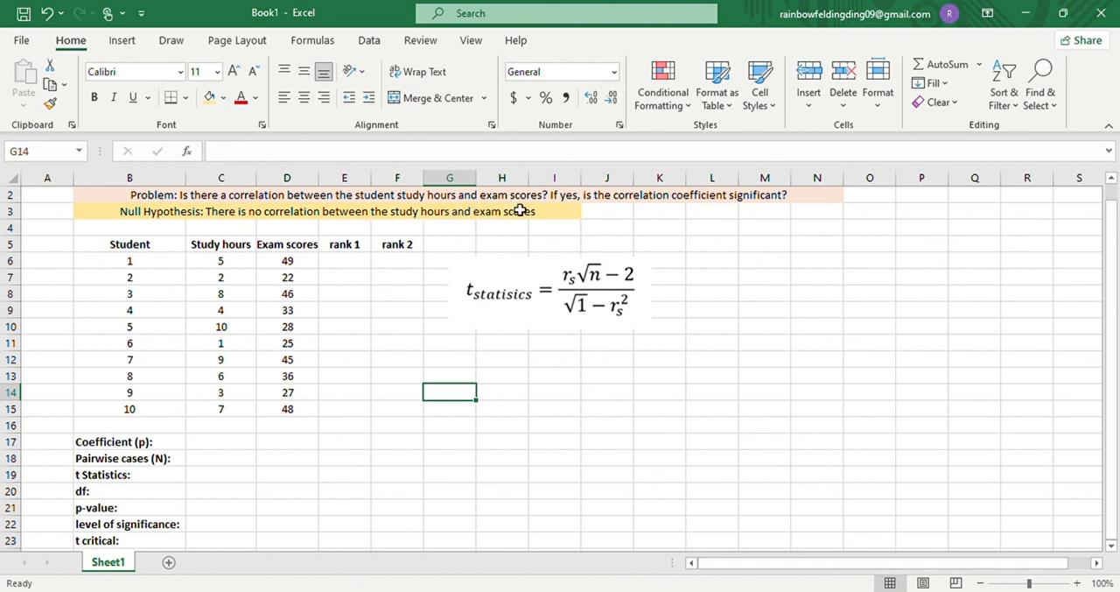
{"action": "mouse_move", "coordinate": [649, 210]}
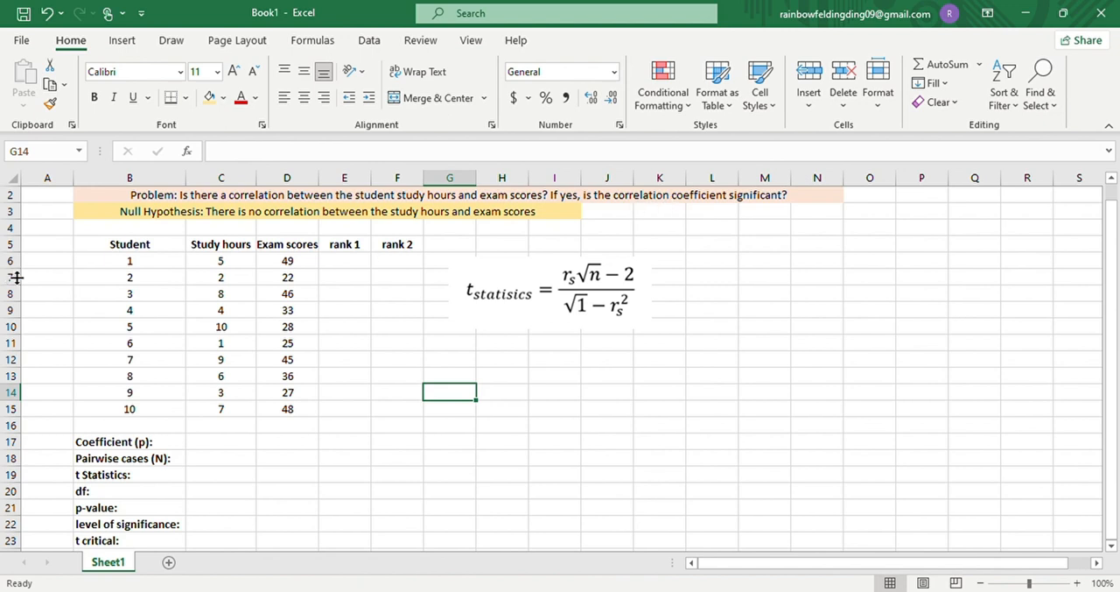
{"action": "mouse_move", "coordinate": [237, 400]}
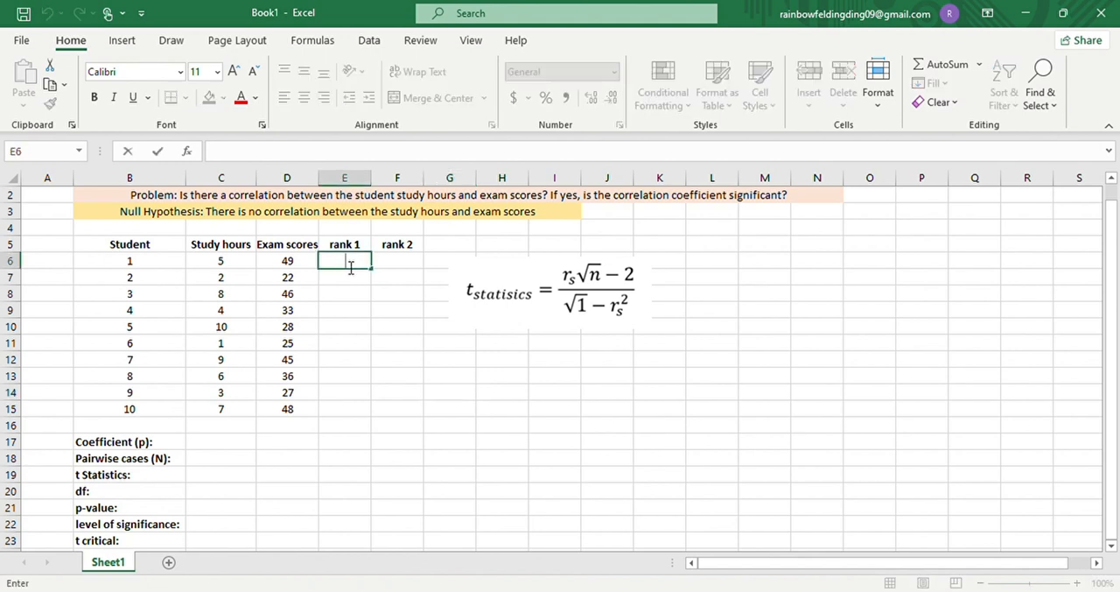
Enter =RANK.AVG(C6,$C$6:$C$15,0) in E6 and fill it down to E15
{"action": "type", "text": "="}
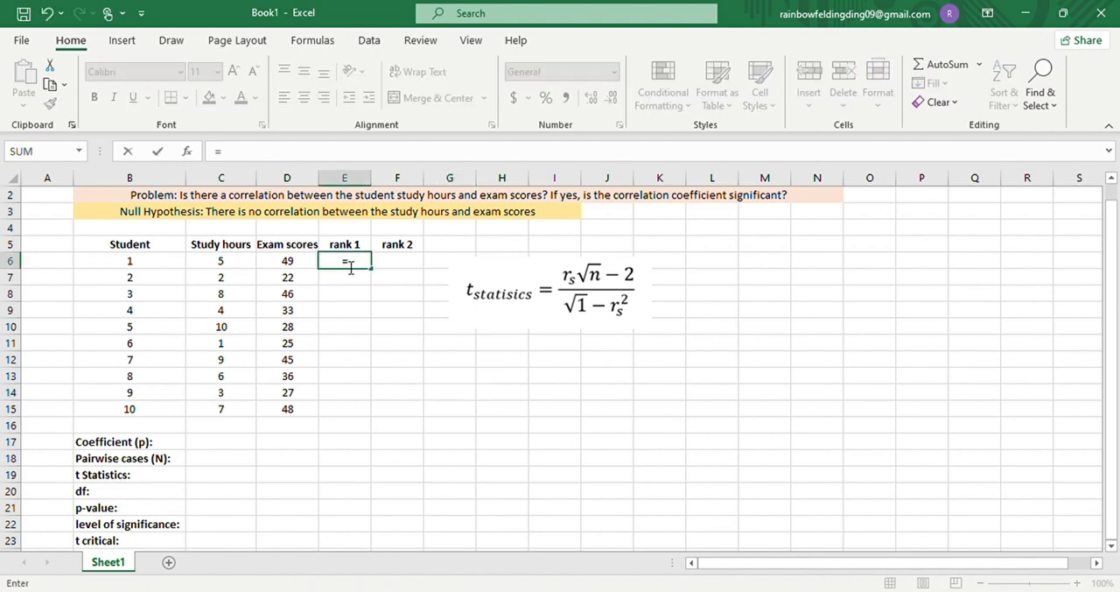
{"action": "type", "text": "rank"}
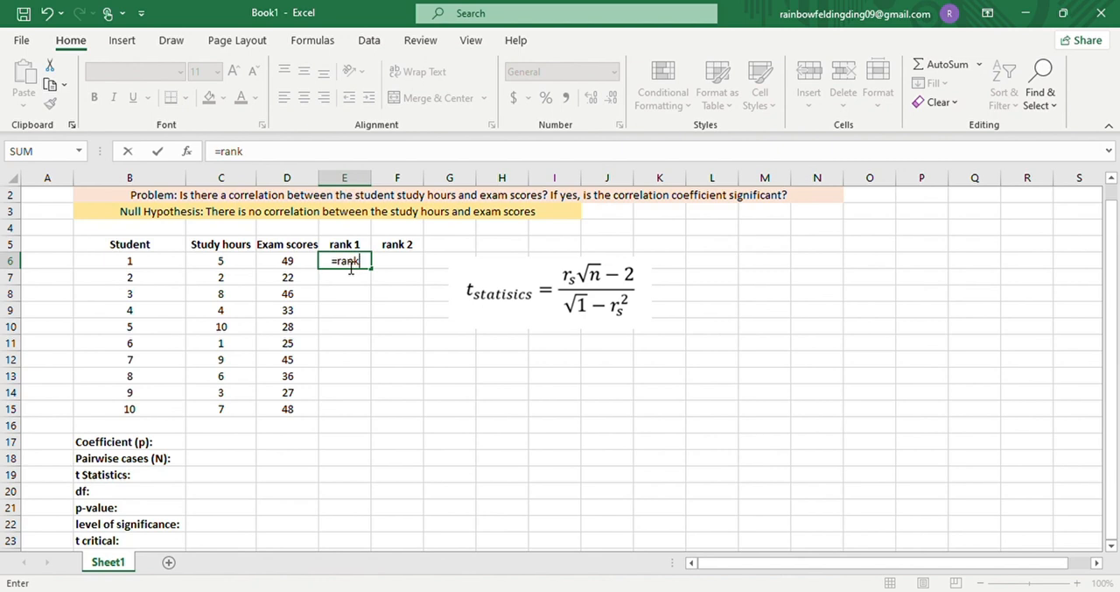
{"action": "type", "text": "RANK.AVG("}
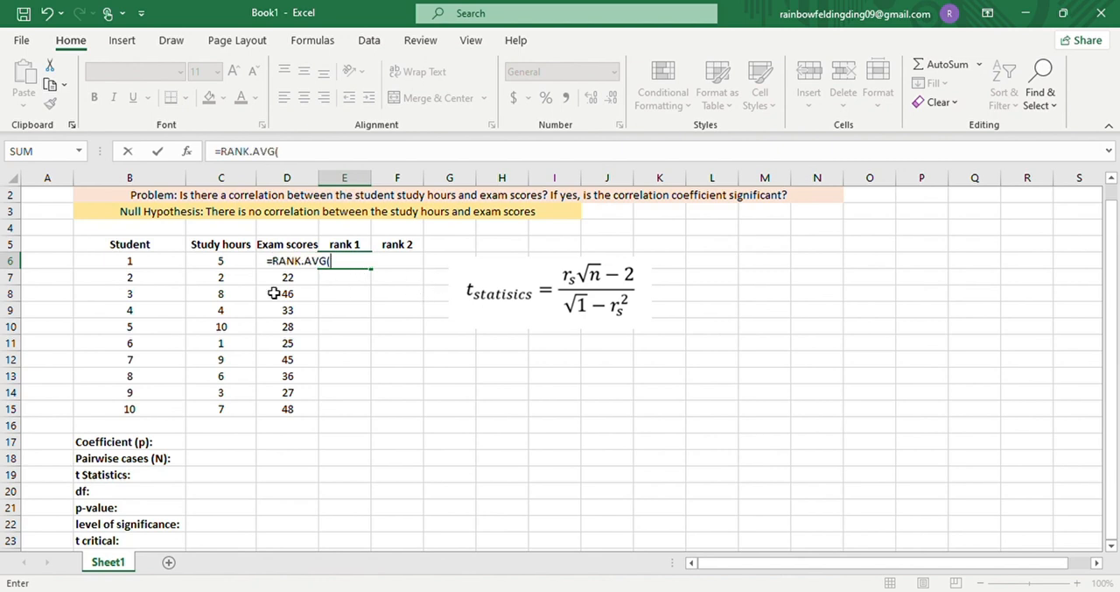
{"action": "mouse_move", "coordinate": [254, 279]}
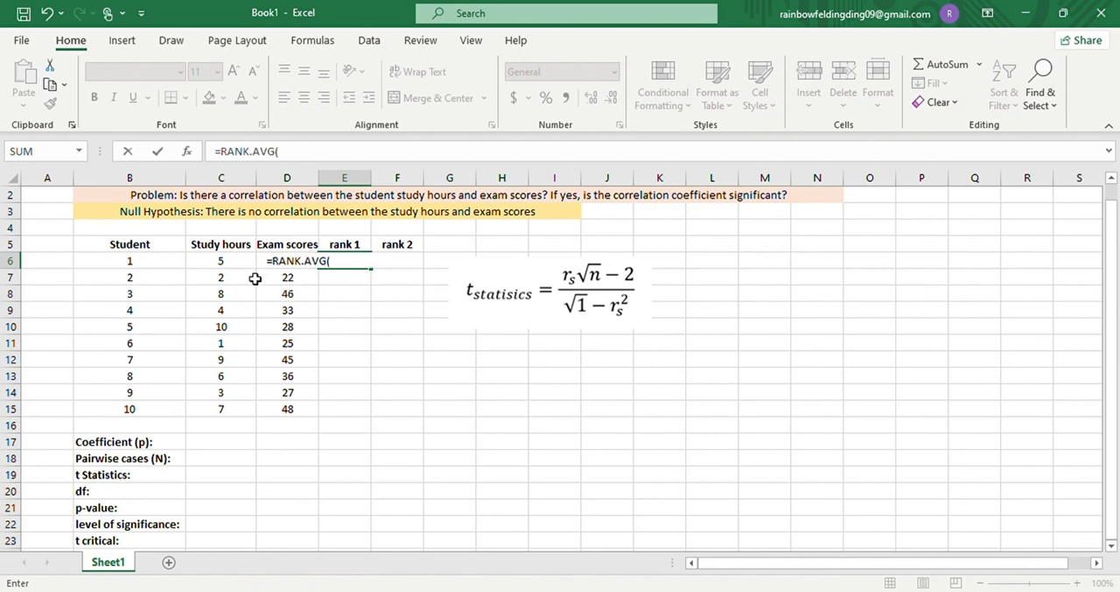
{"action": "mouse_move", "coordinate": [248, 268]}
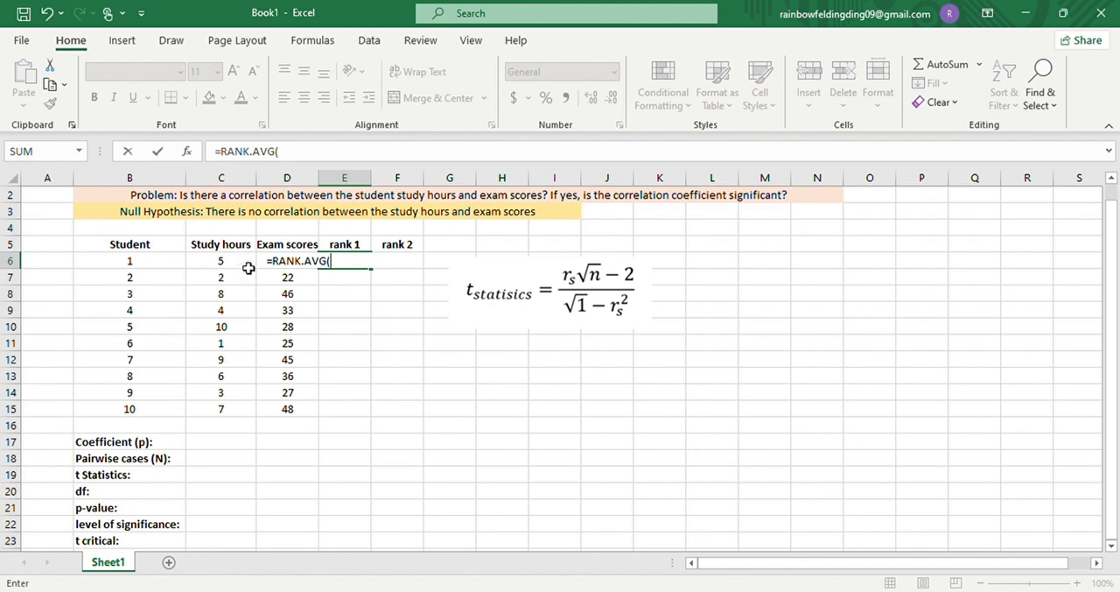
{"action": "left_click", "coordinate": [221, 260]}
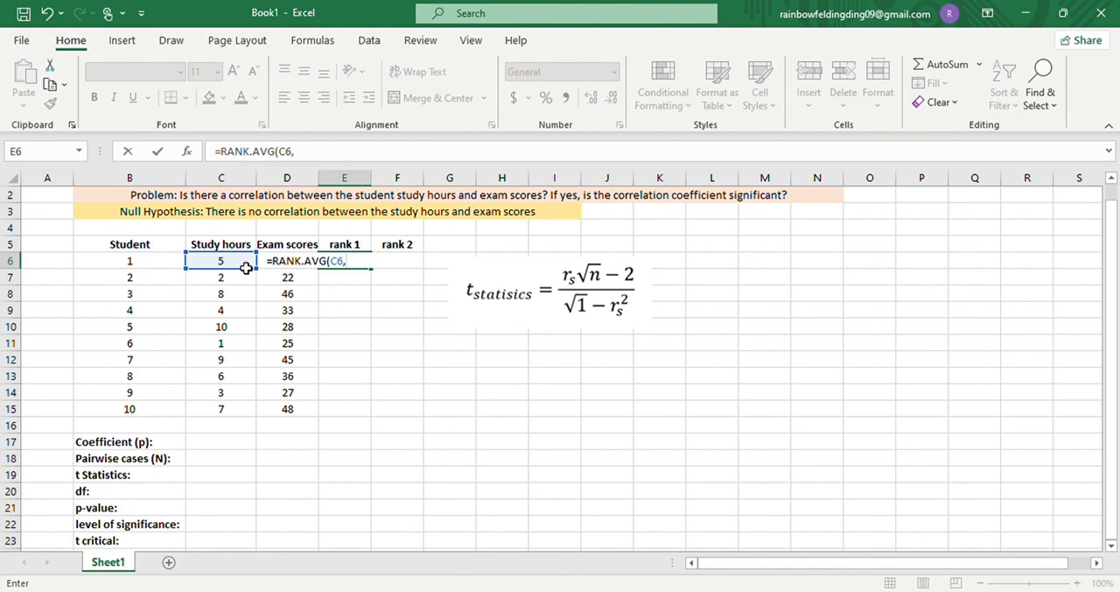
{"action": "left_click_drag", "start_coordinate": [221, 260], "coordinate": [221, 409]}
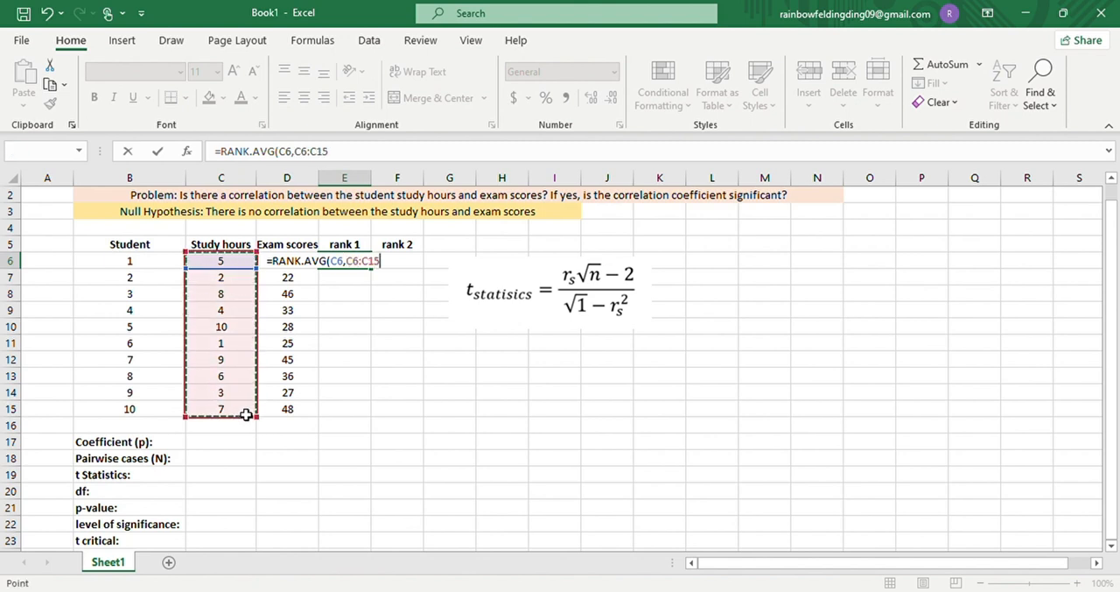
{"action": "type", "text": ","}
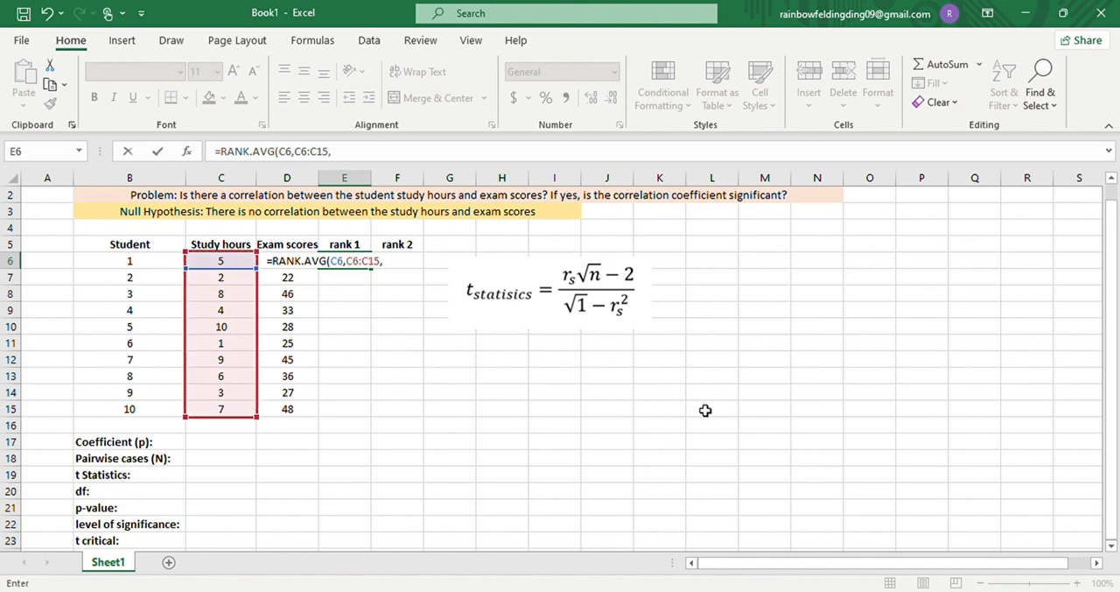
{"action": "type", "text": "0)"}
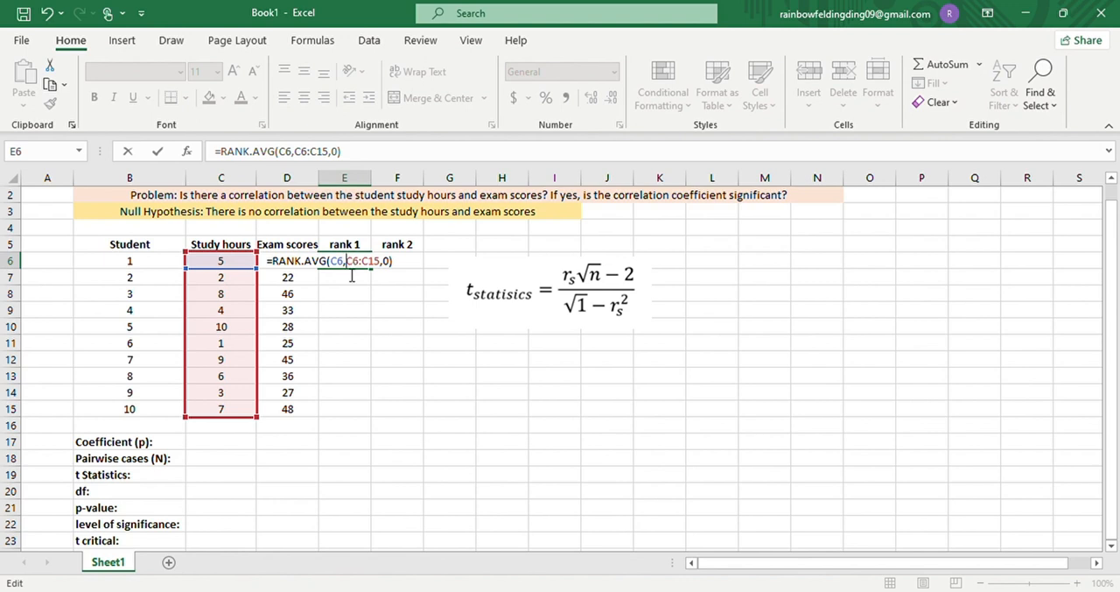
{"action": "key", "text": "f4"}
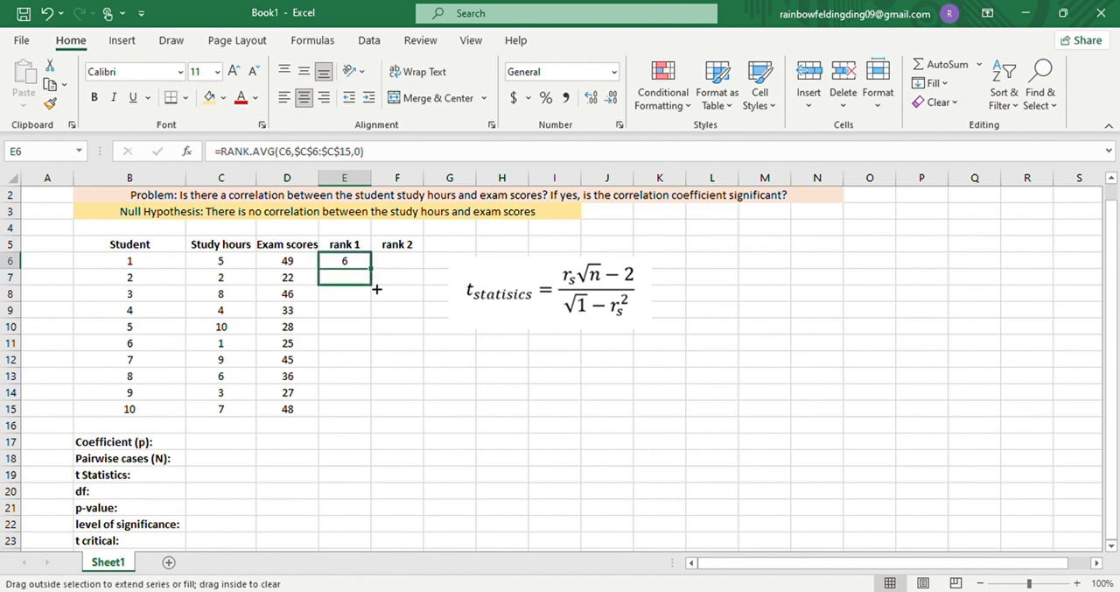
{"action": "left_click_drag", "start_coordinate": [344, 260], "coordinate": [344, 409]}
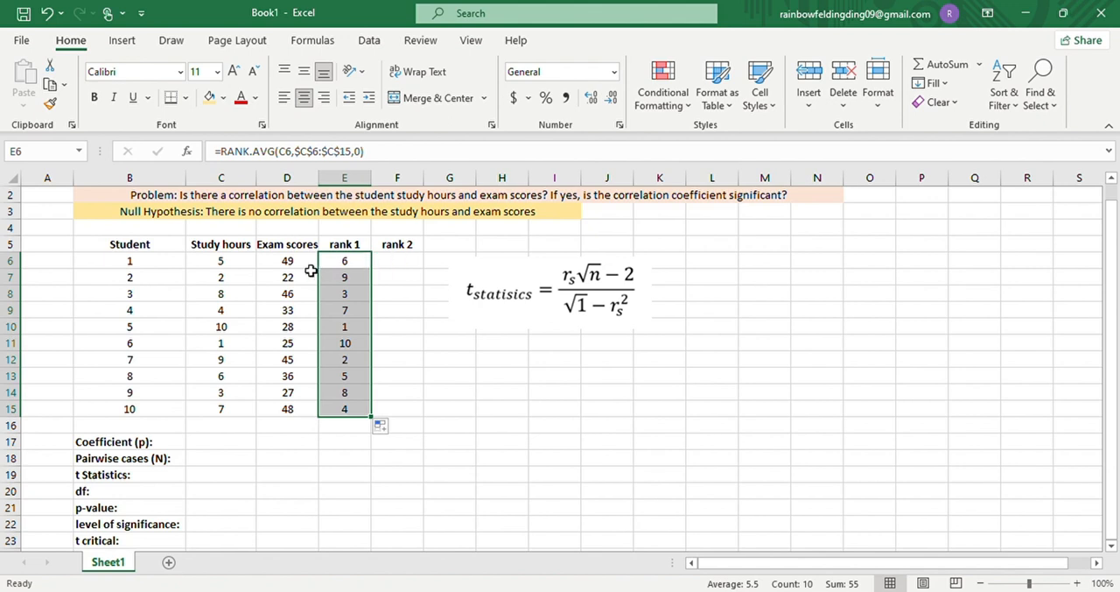
{"action": "mouse_move", "coordinate": [354, 263]}
{"action": "type", "text": "=r"}
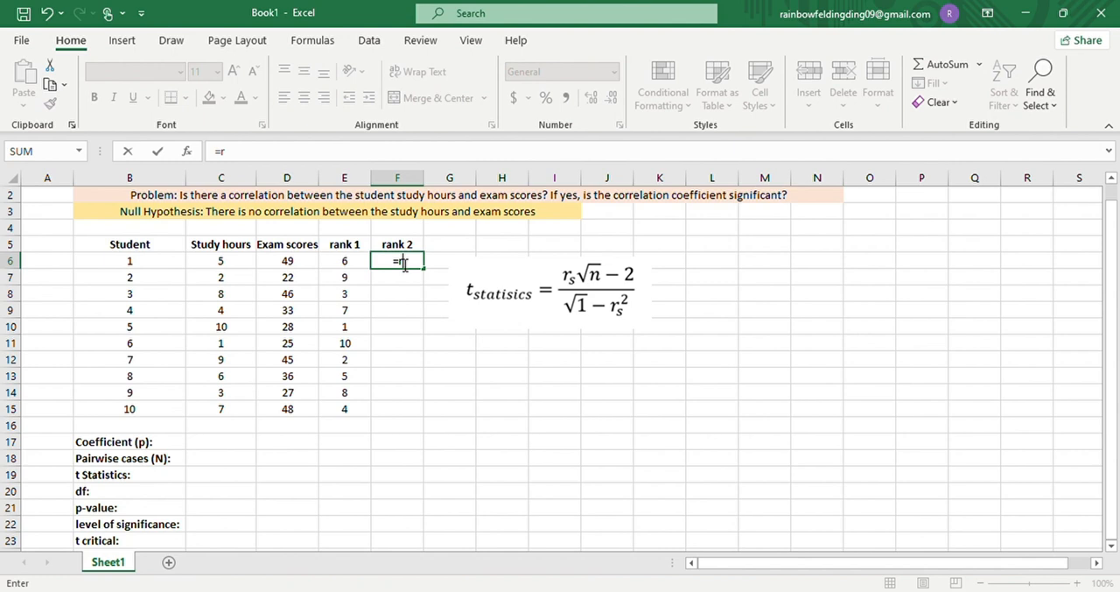
Enter =RANK.AVG(D6,$D$6:$D$15,0) in F6 and fill it down to F15
{"action": "type", "text": "ank"}
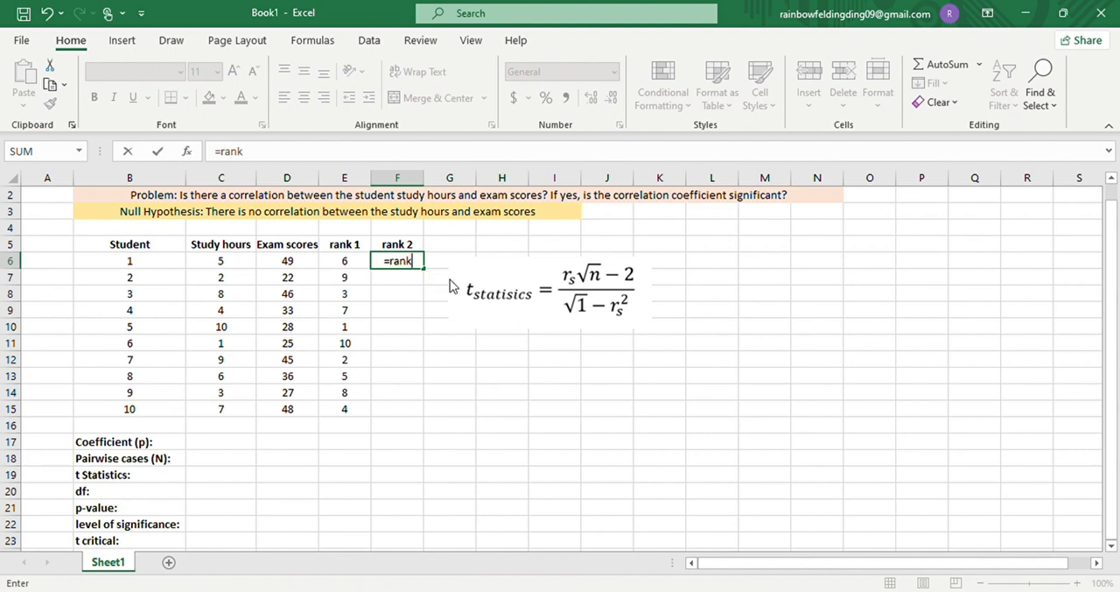
{"action": "type", "text": "RANK.AVG("}
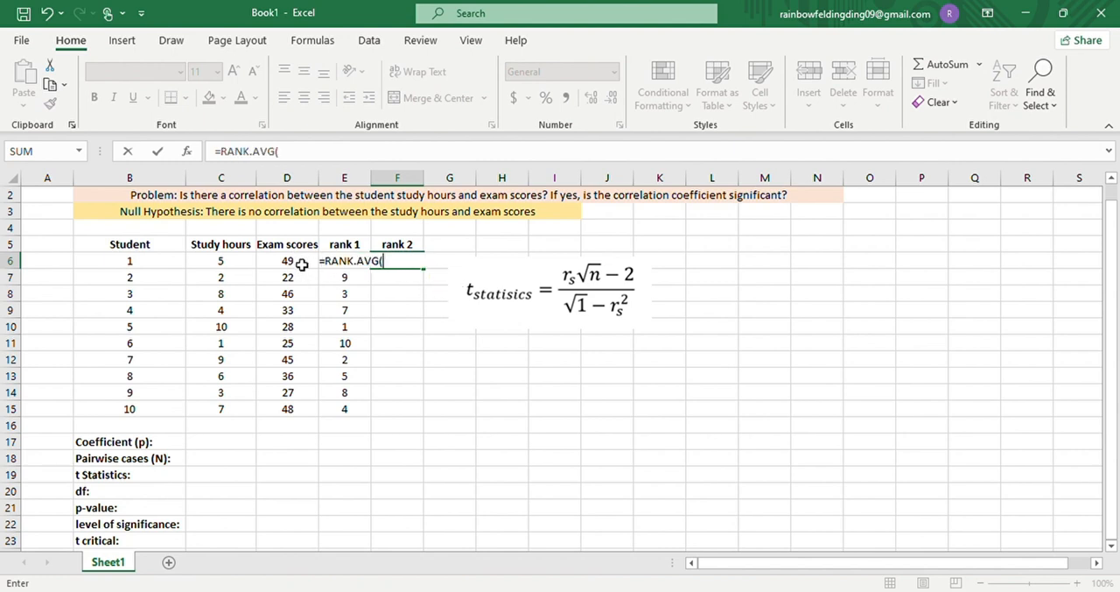
{"action": "left_click", "coordinate": [286, 260]}
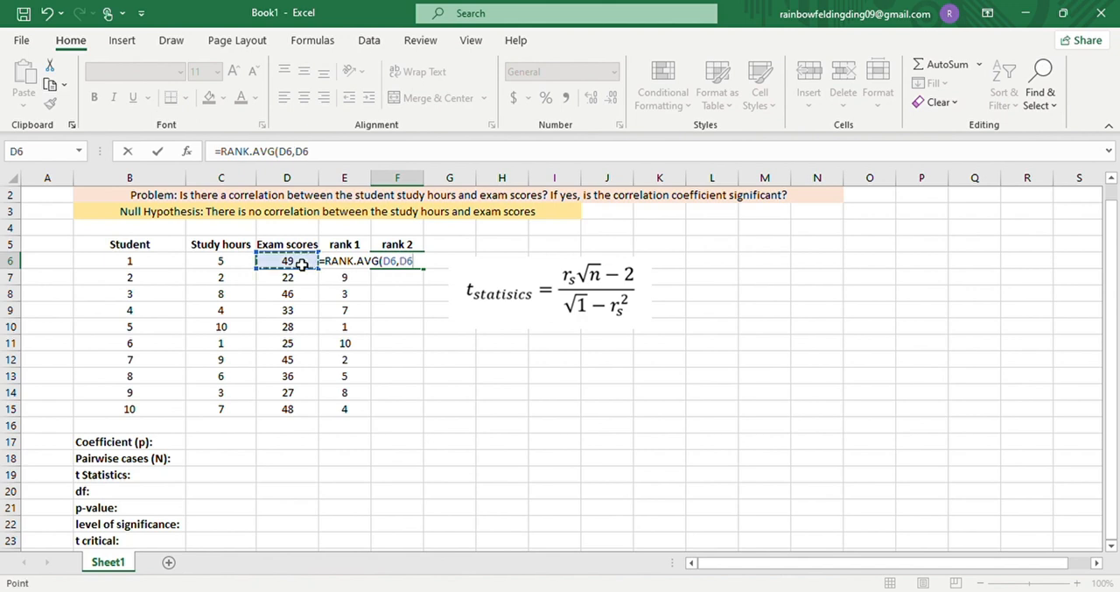
{"action": "left_click_drag", "start_coordinate": [287, 260], "coordinate": [287, 409]}
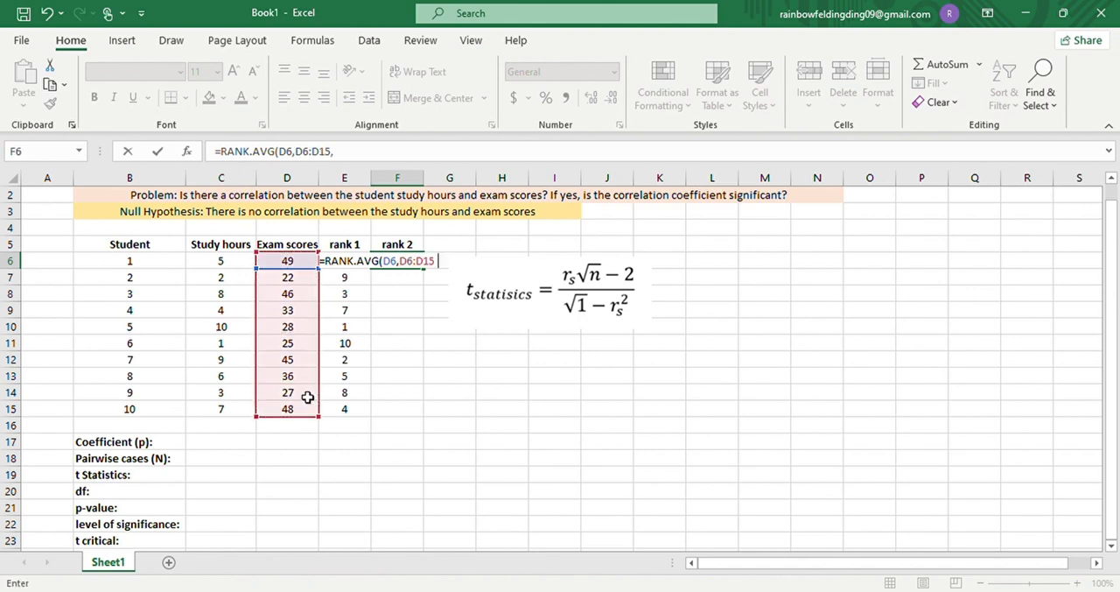
{"action": "type", "text": "0)"}
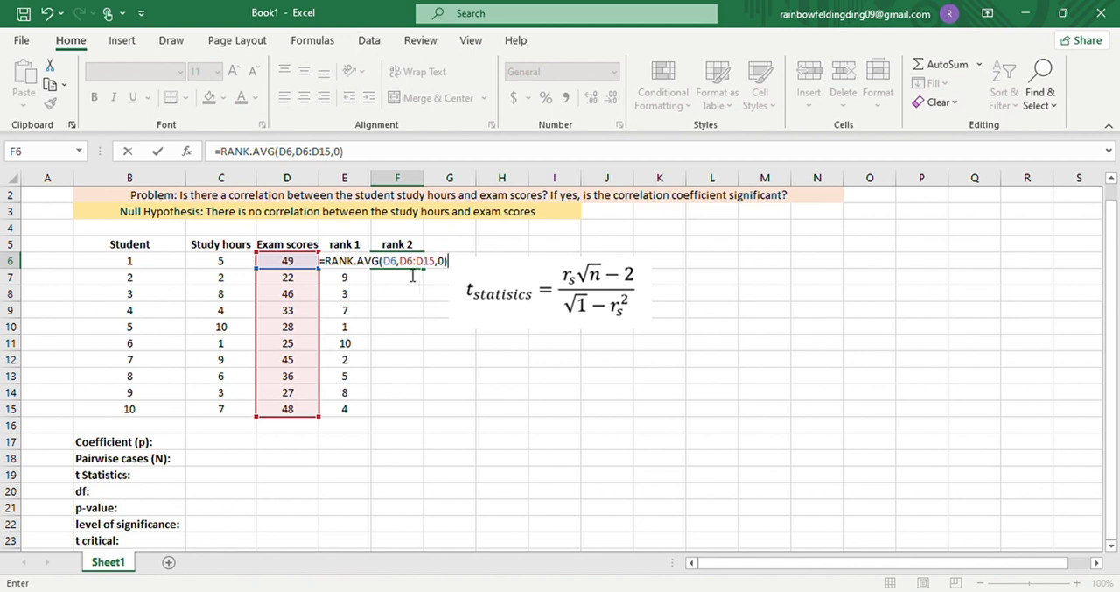
{"action": "key", "text": "f4"}
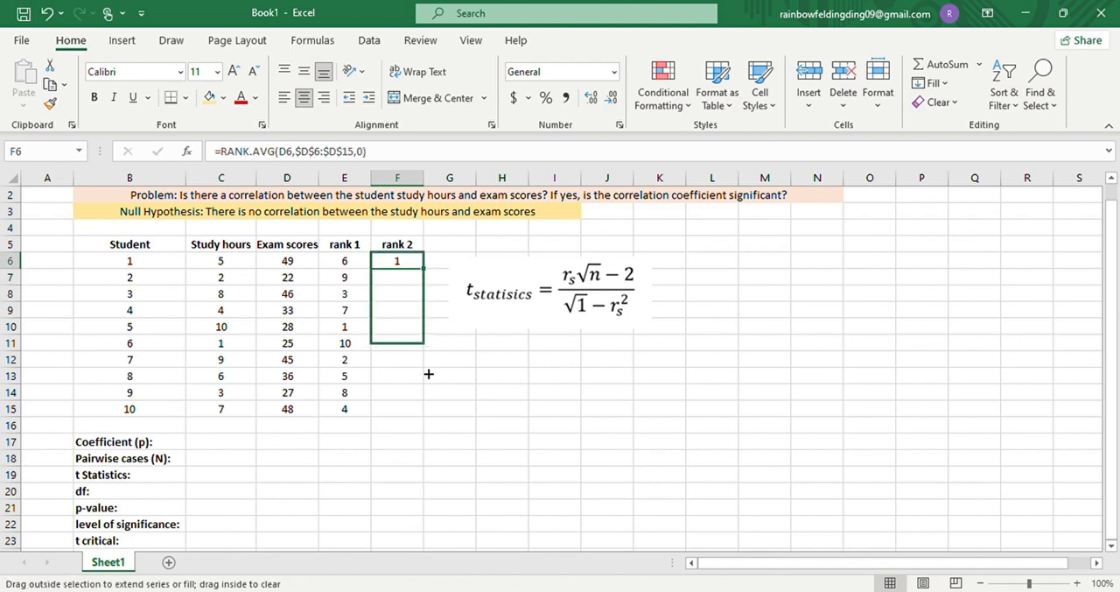
{"action": "left_click_drag", "start_coordinate": [421, 265], "coordinate": [397, 408]}
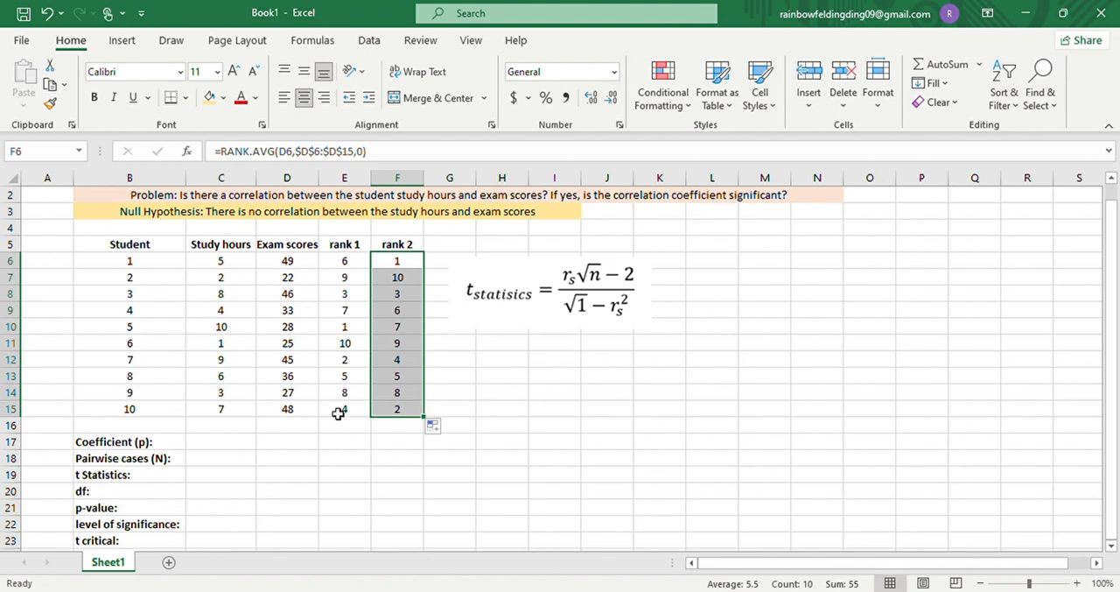
{"action": "mouse_move", "coordinate": [190, 450]}
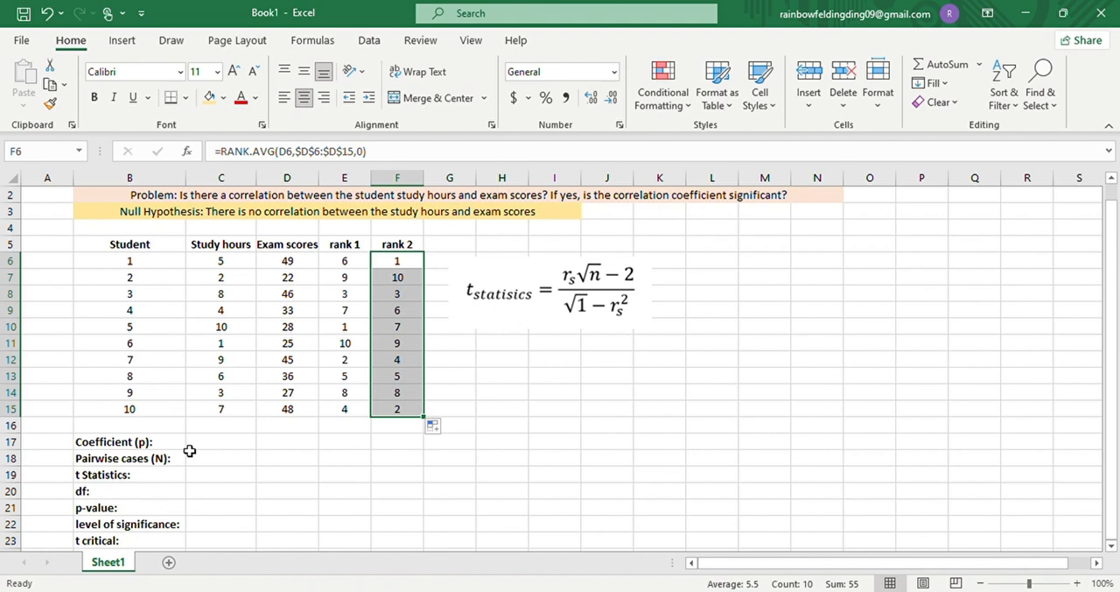
{"action": "mouse_move", "coordinate": [182, 451]}
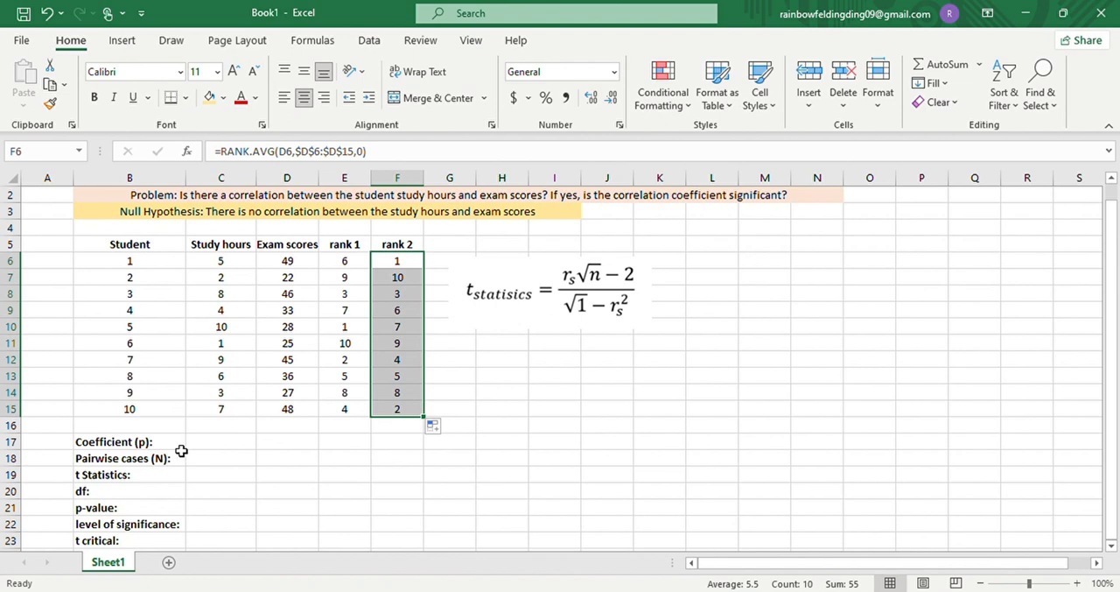
{"action": "mouse_move", "coordinate": [249, 447]}
{"action": "type", "text": "="}
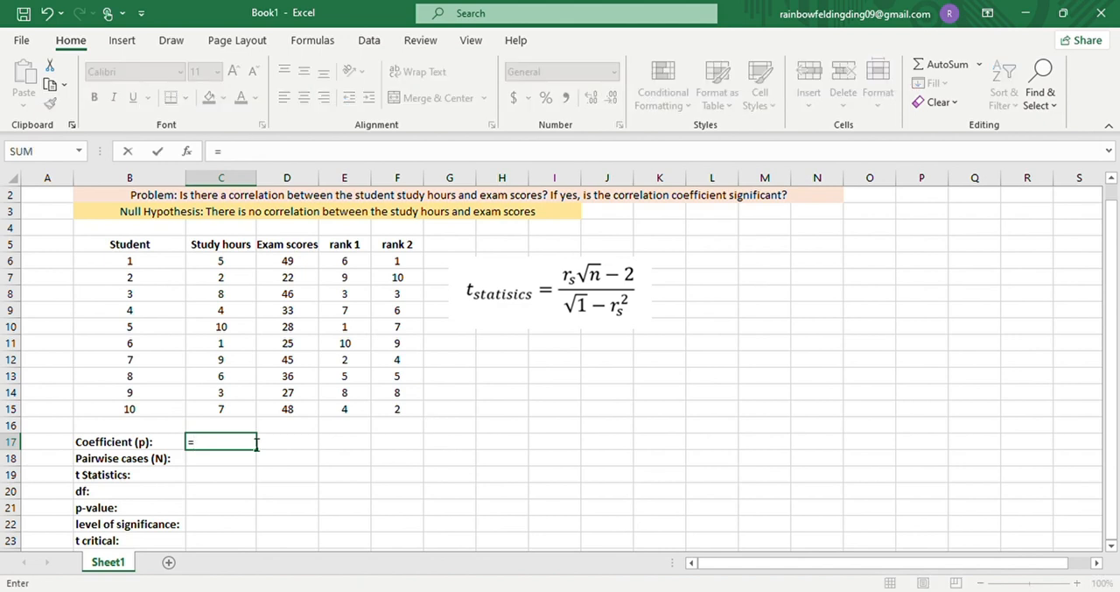
Enter =CORREL(E6:E15,F6:F15) in C17, giving 0.563636364
{"action": "type", "text": "corr"}
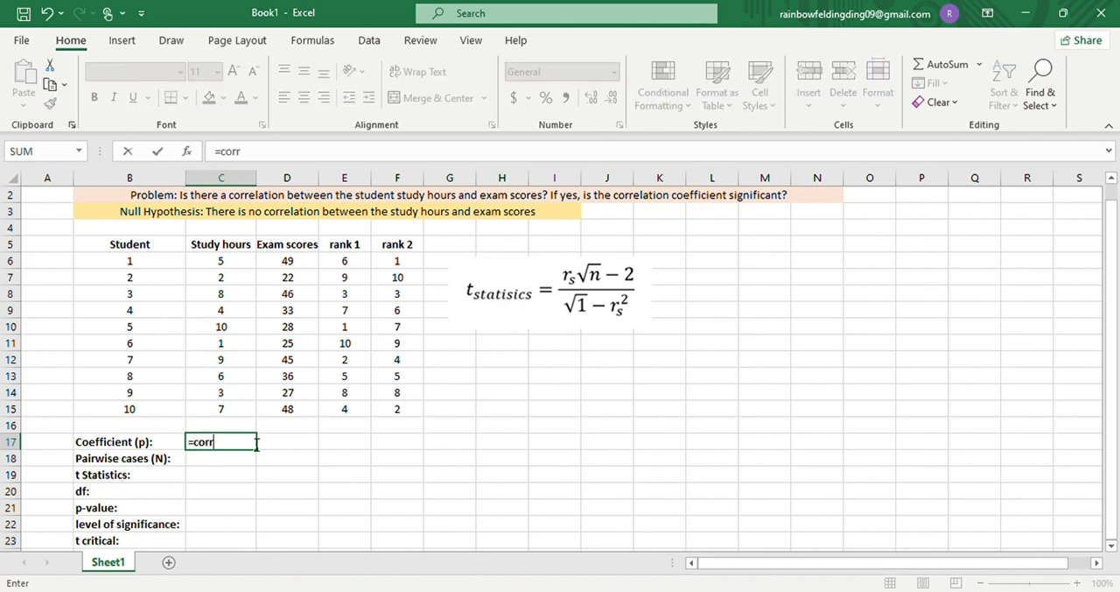
{"action": "type", "text": "CORREL(E6:E7"}
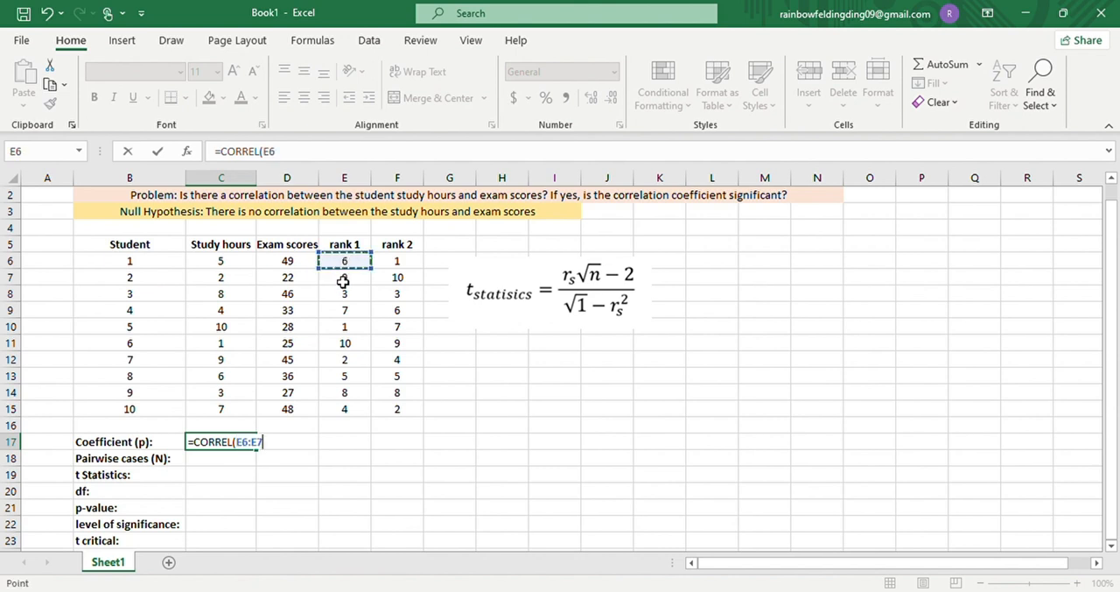
{"action": "left_click_drag", "start_coordinate": [344, 260], "coordinate": [344, 409]}
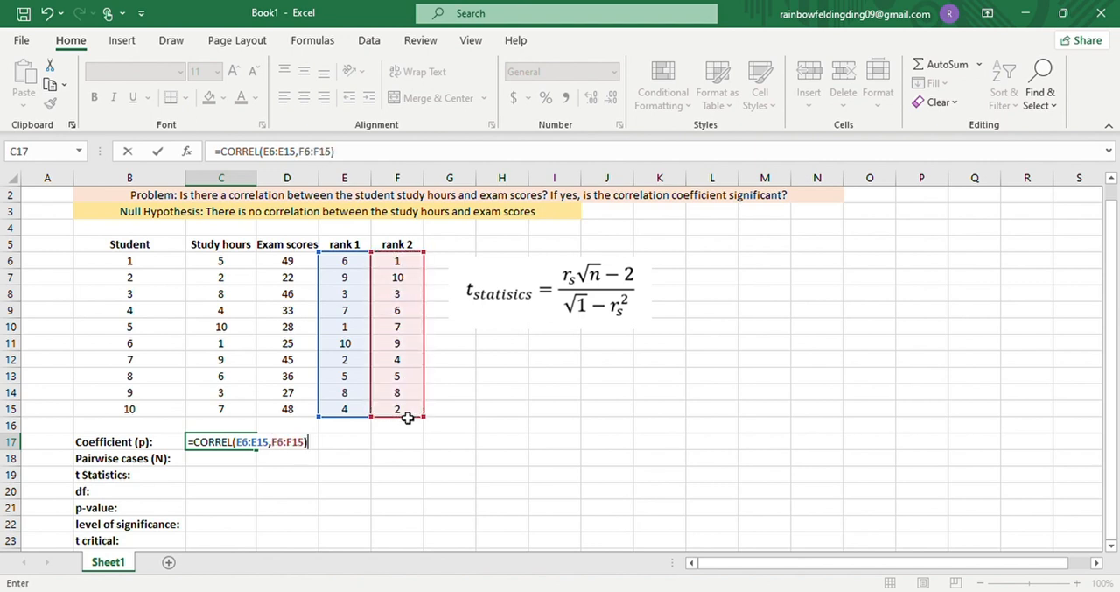
{"action": "key", "text": "enter"}
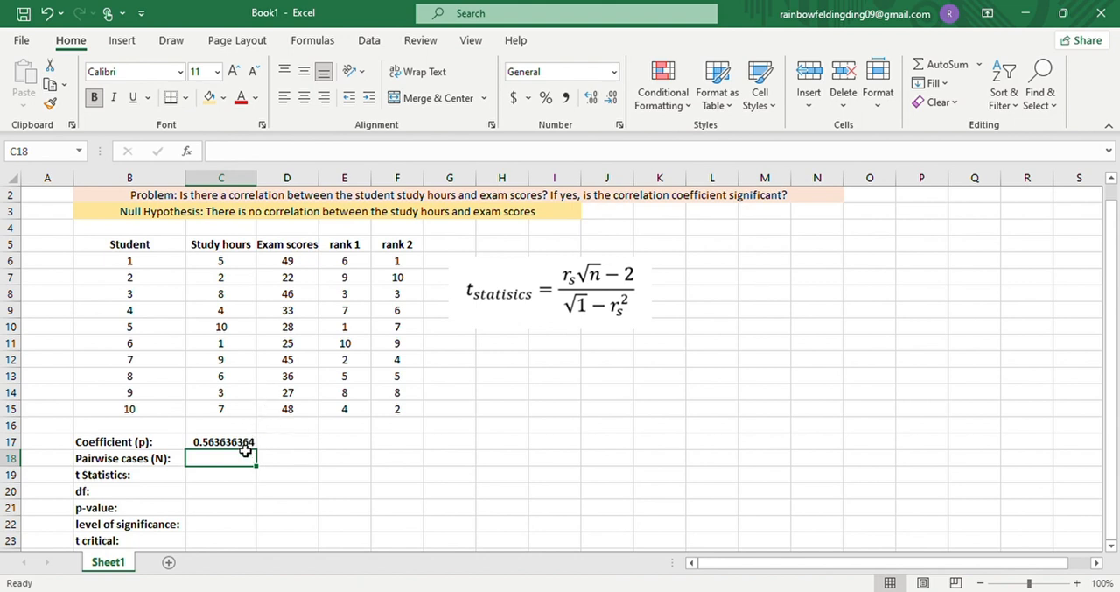
{"action": "mouse_move", "coordinate": [266, 441]}
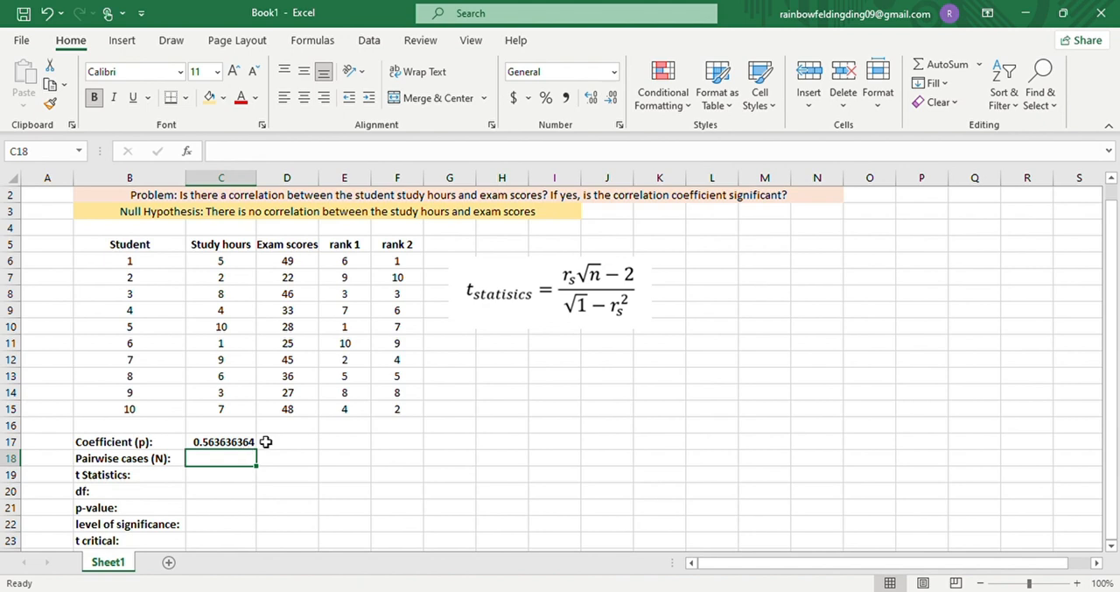
{"action": "mouse_move", "coordinate": [541, 411]}
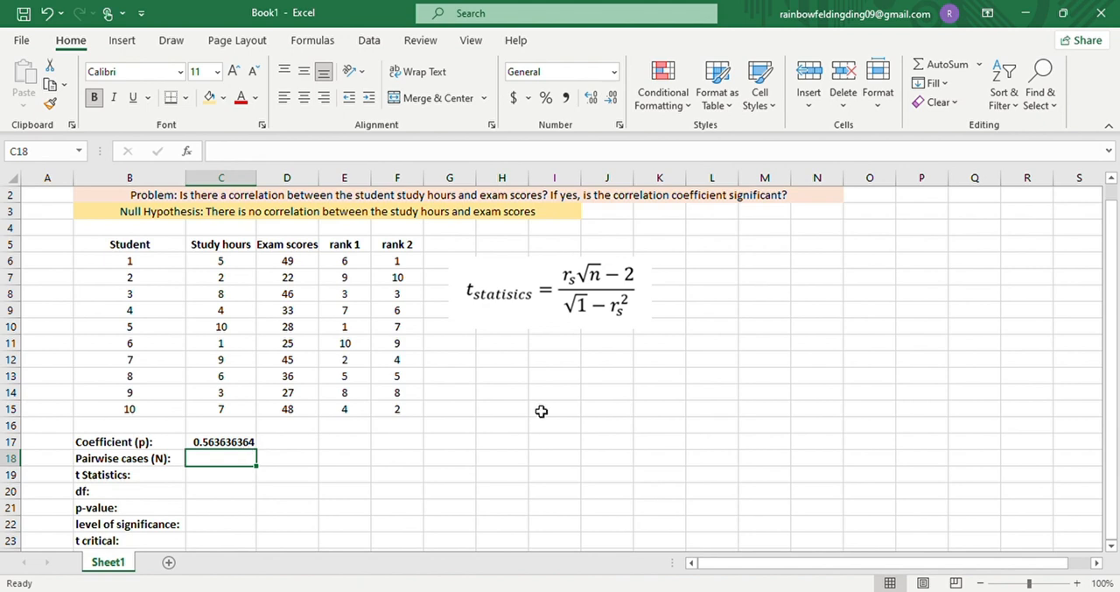
{"action": "mouse_move", "coordinate": [172, 496]}
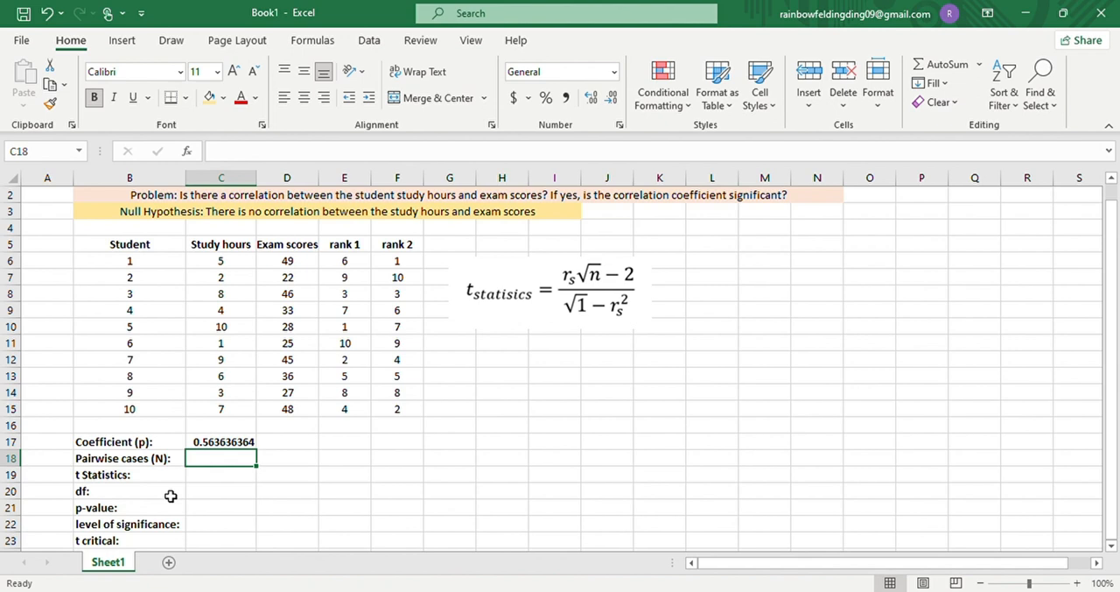
{"action": "mouse_move", "coordinate": [191, 429]}
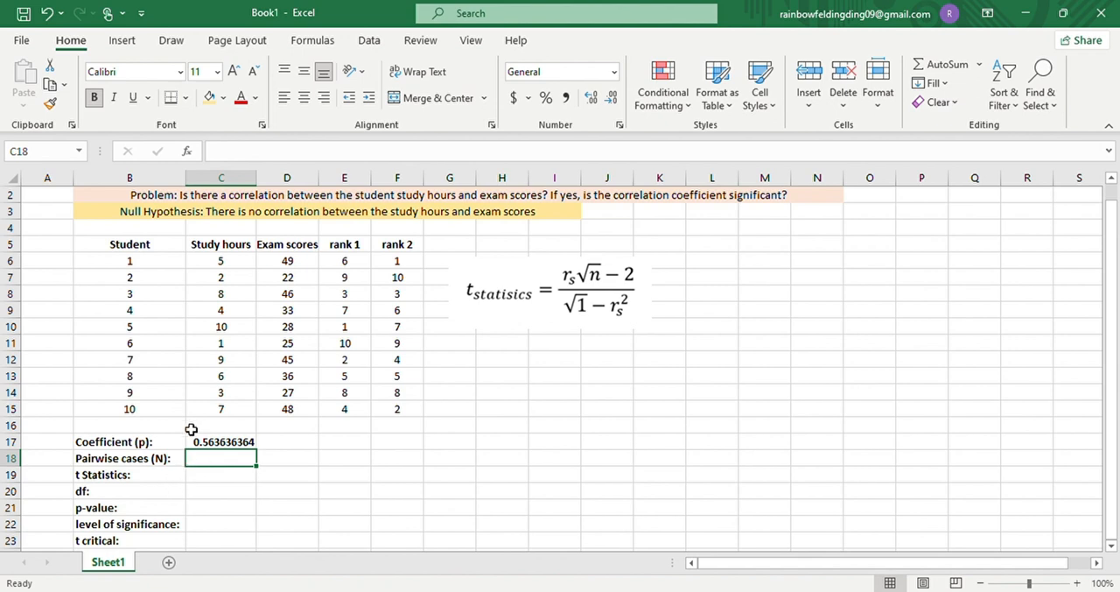
{"action": "mouse_move", "coordinate": [187, 274]}
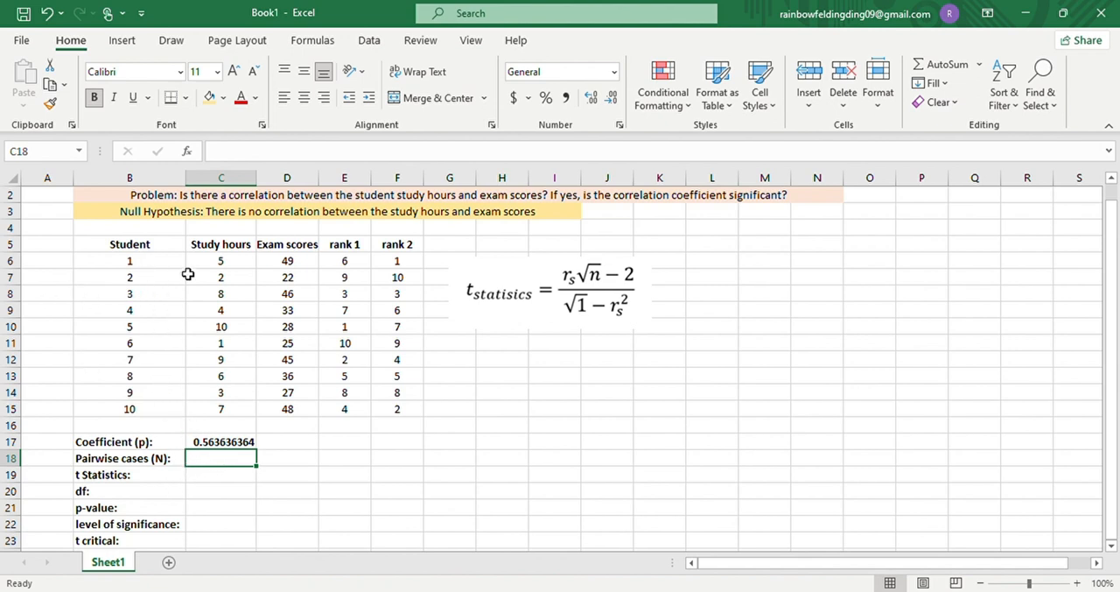
{"action": "mouse_move", "coordinate": [167, 290]}
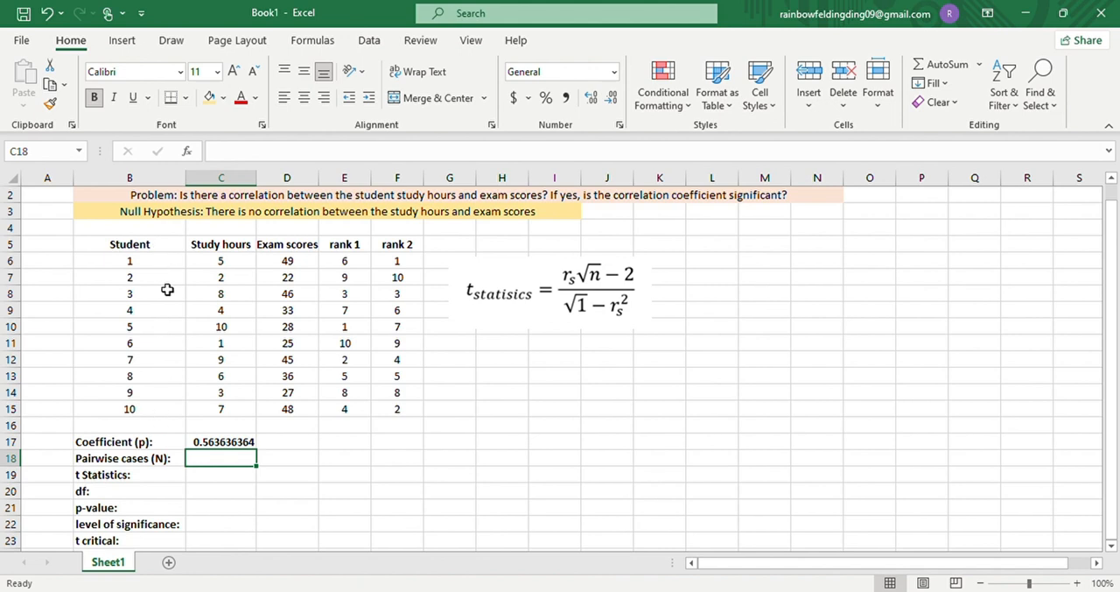
Type 10 as the pairwise cases in C18
{"action": "type", "text": "10"}
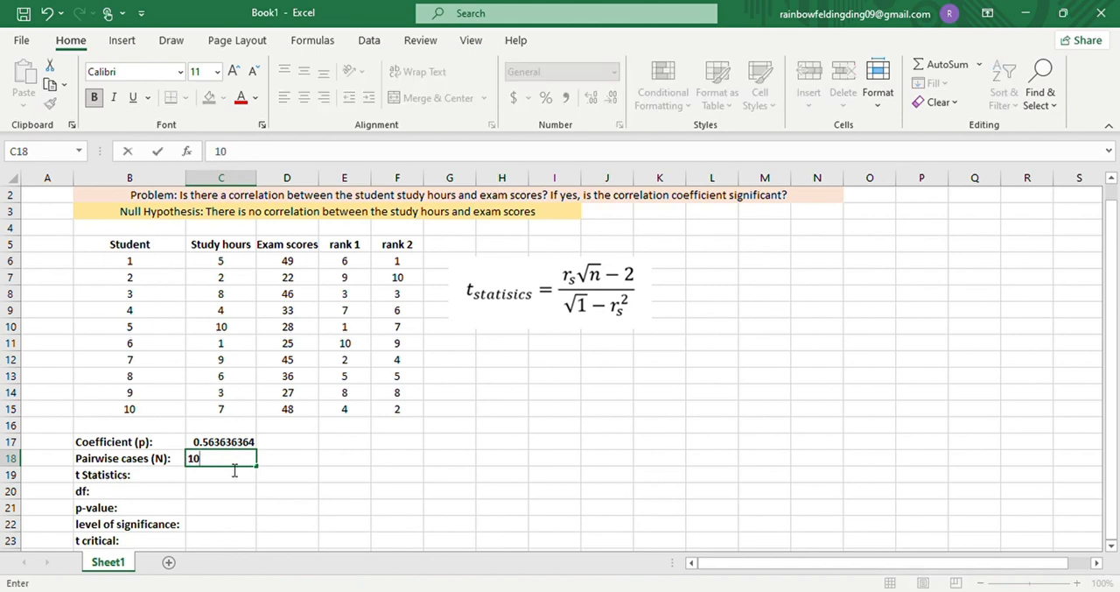
{"action": "type", "text": "=(abs"}
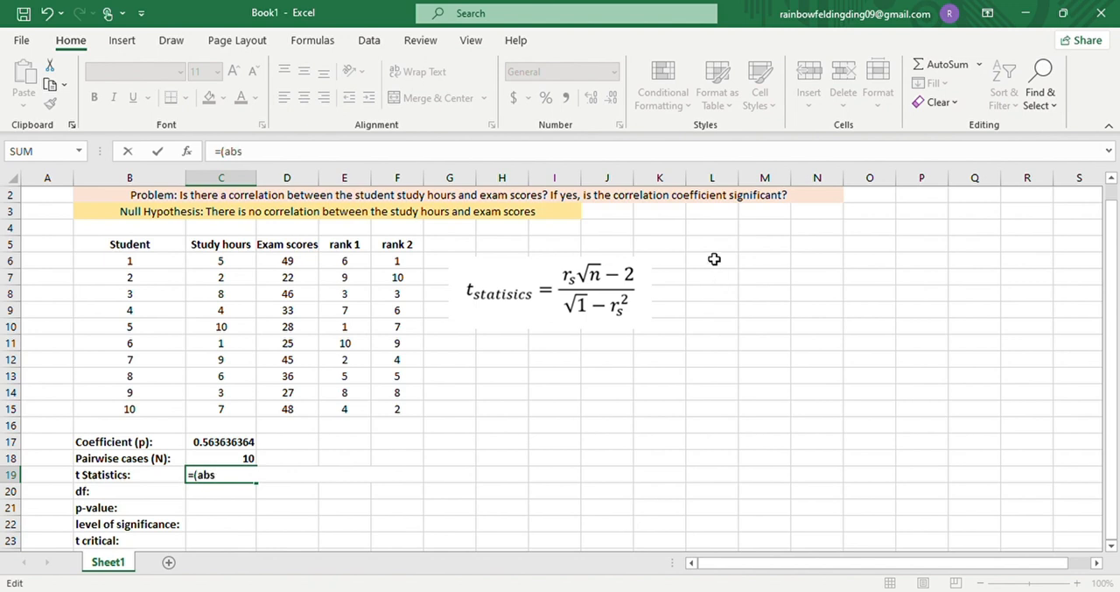
Build the t statistic numerator ABS(C17)*SQRT(C18-2)
{"action": "type", "text": "ABS("}
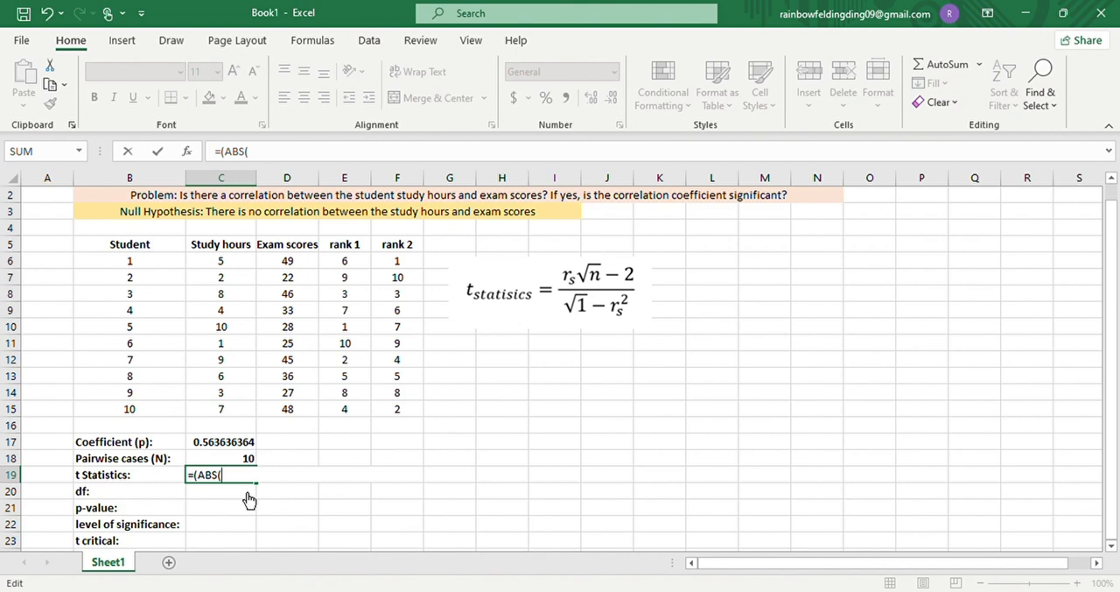
{"action": "left_click", "coordinate": [221, 441]}
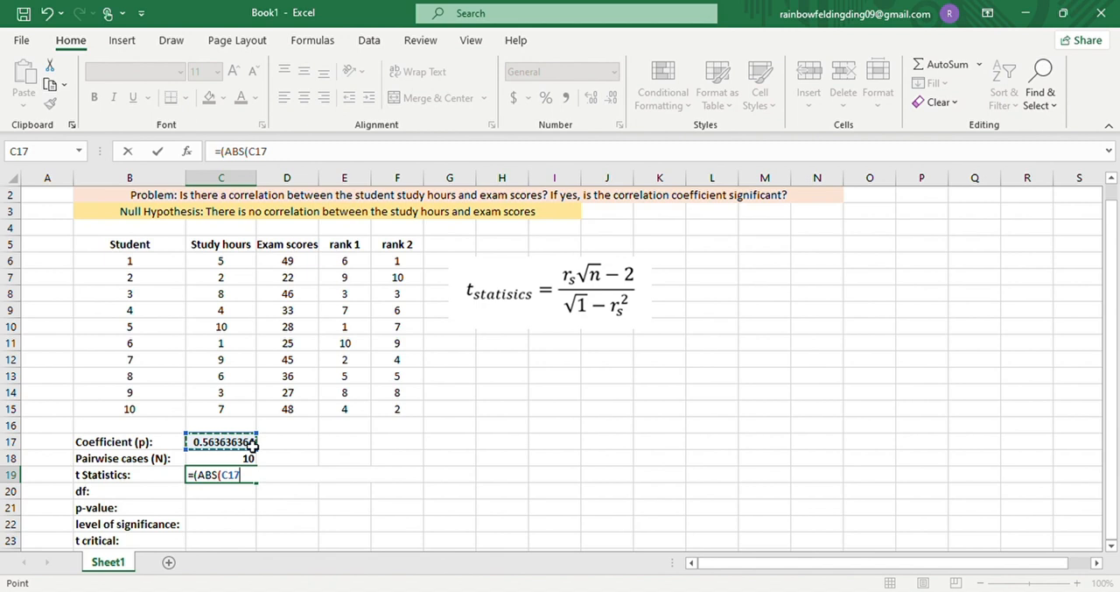
{"action": "type", "text": ")*"}
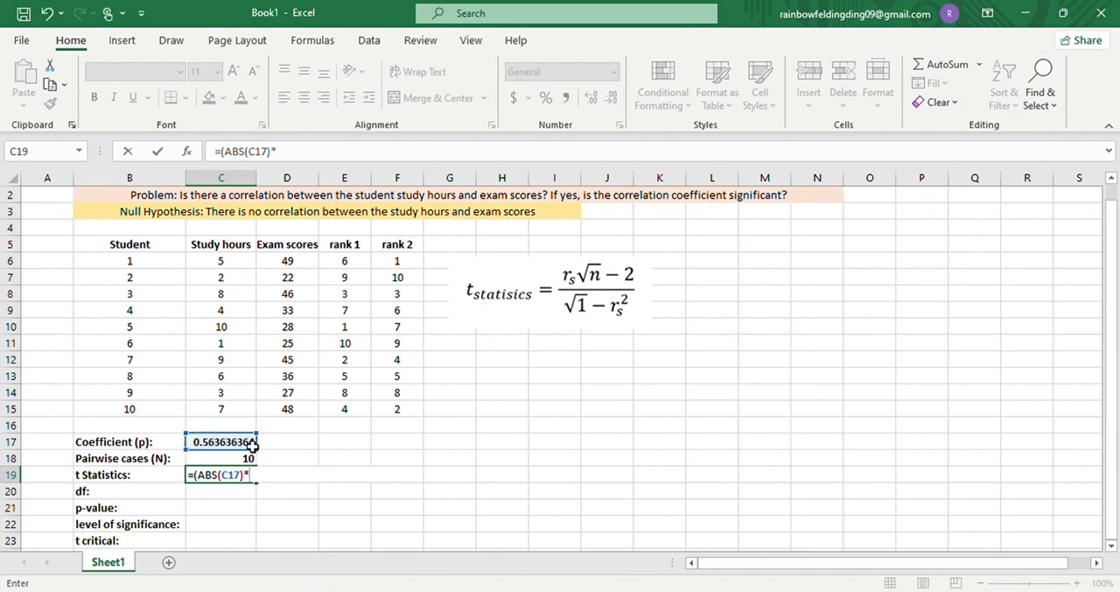
{"action": "type", "text": "SQRT(C18-2"}
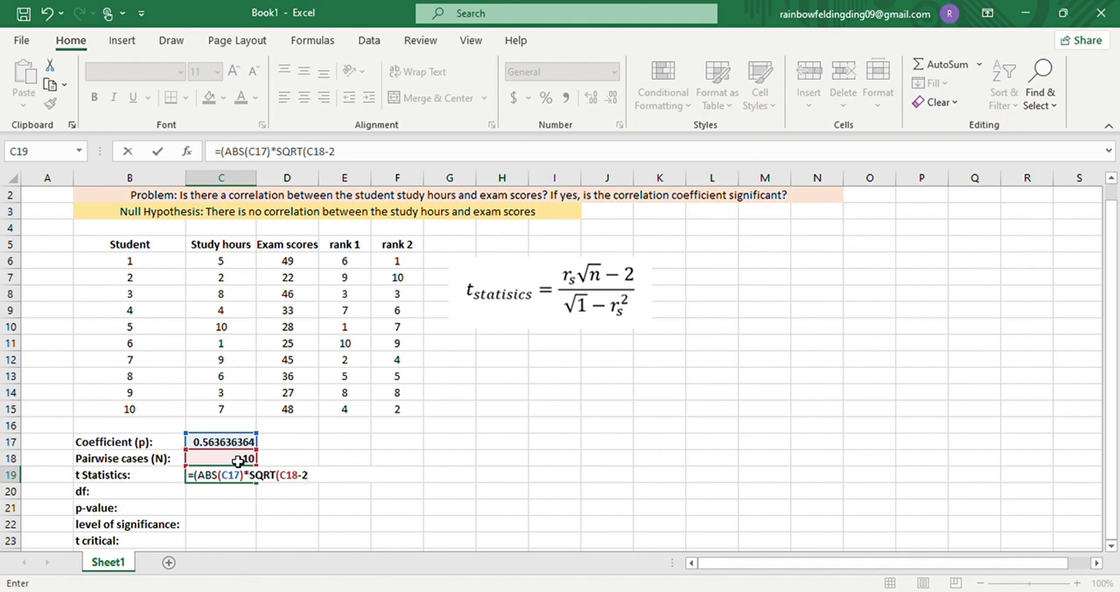
{"action": "type", "text": ")"}
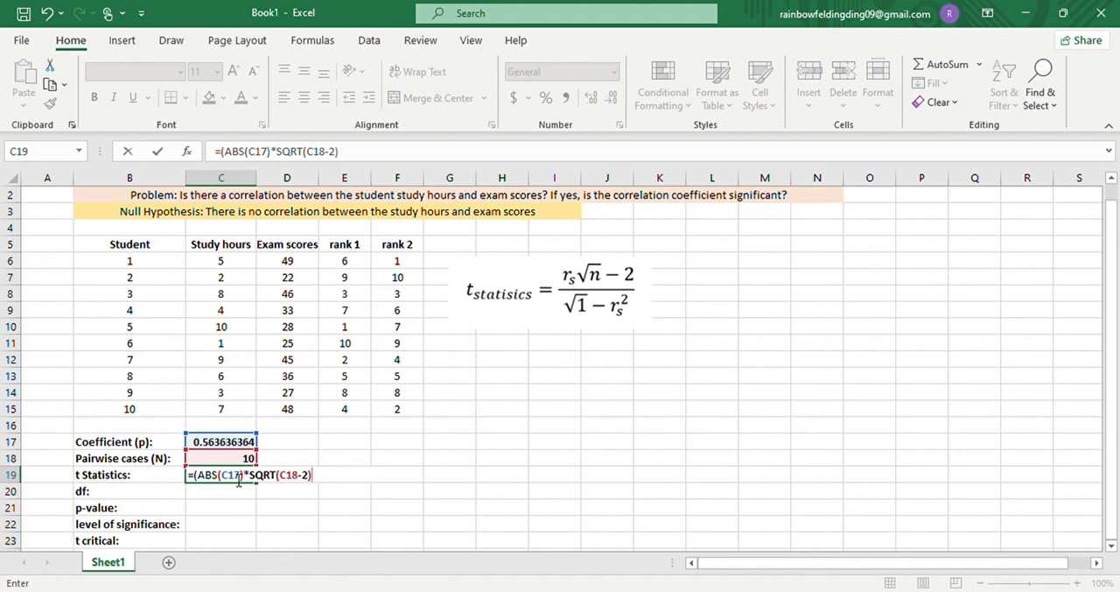
{"action": "type", "text": ")"}
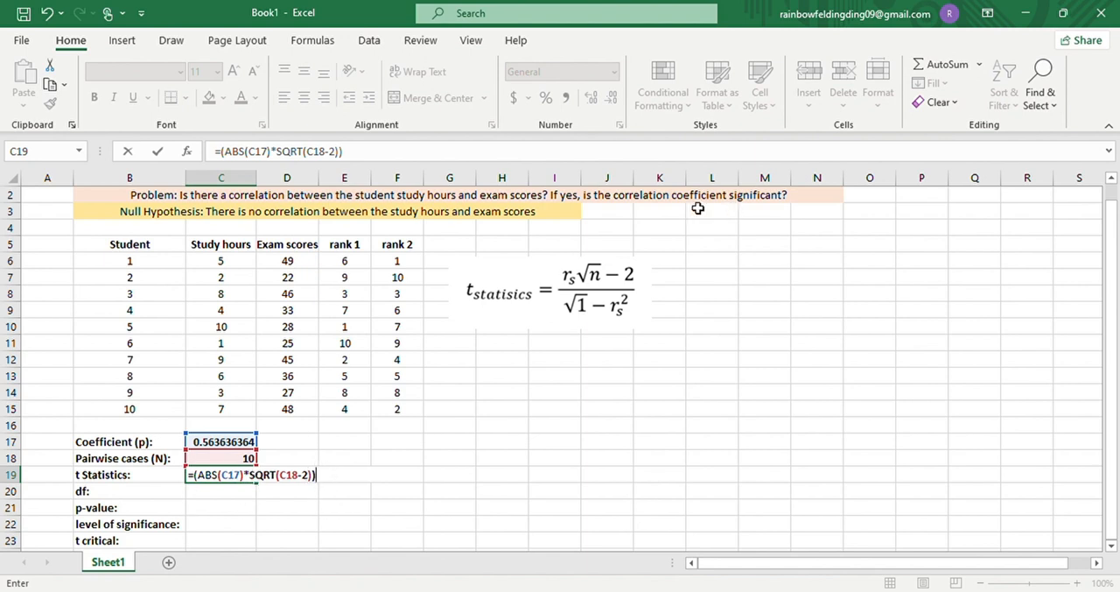
{"action": "mouse_move", "coordinate": [587, 284]}
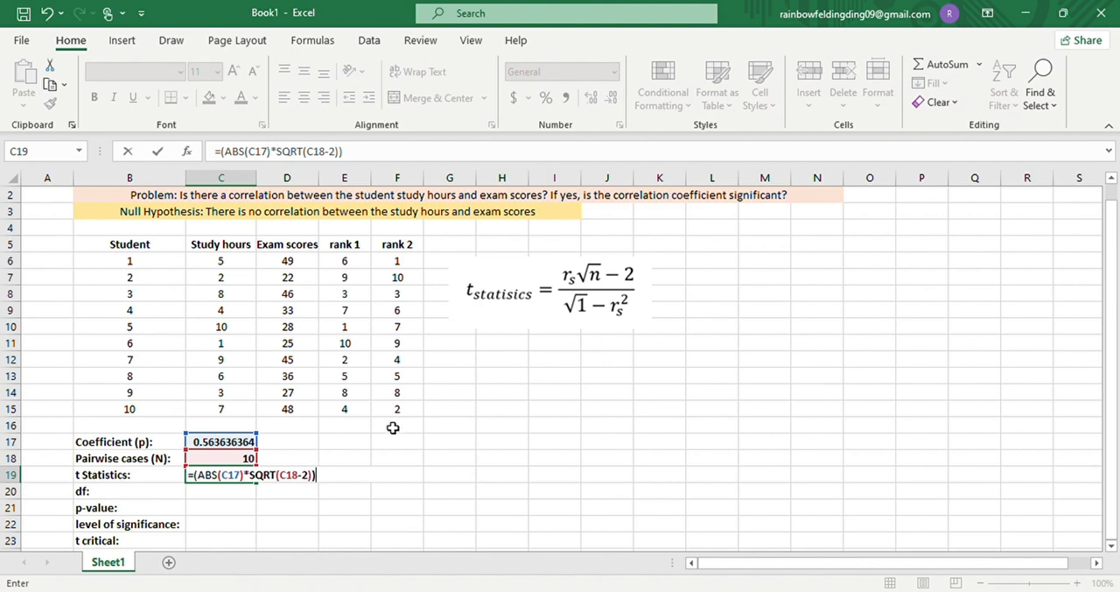
Divide by SQRT(1-C17^2) to complete the t statistic, 1.9299757
{"action": "type", "text": "/("}
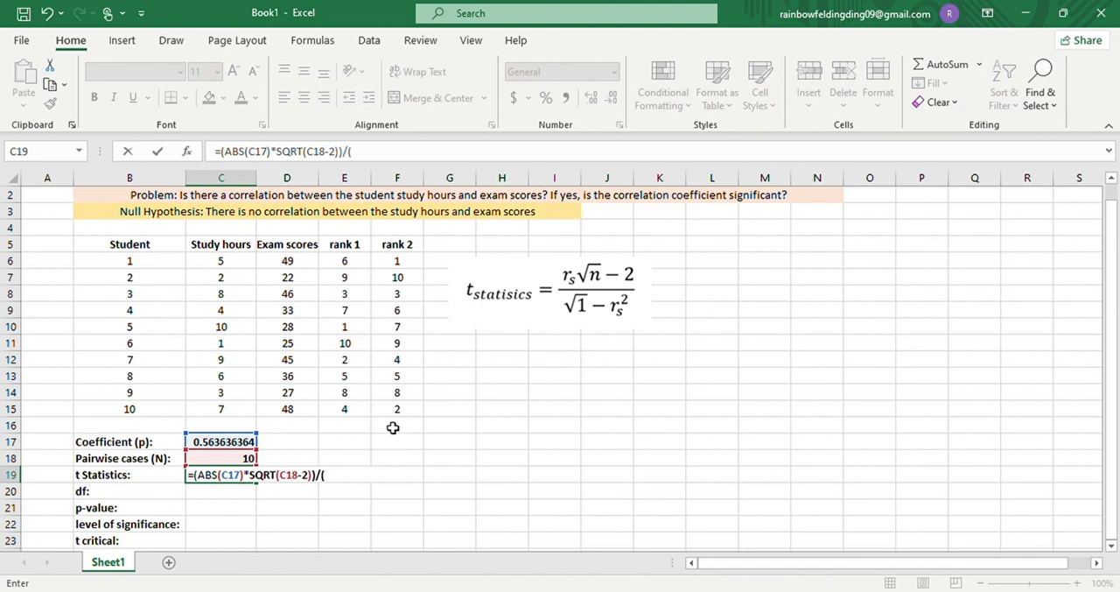
{"action": "type", "text": "sq"}
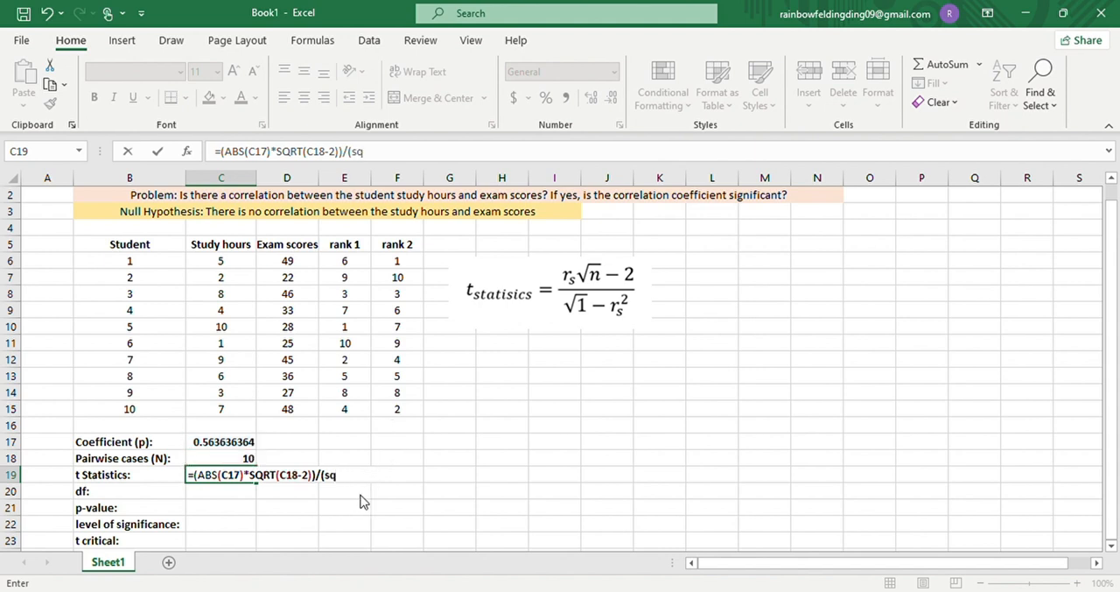
{"action": "type", "text": "SQRT("}
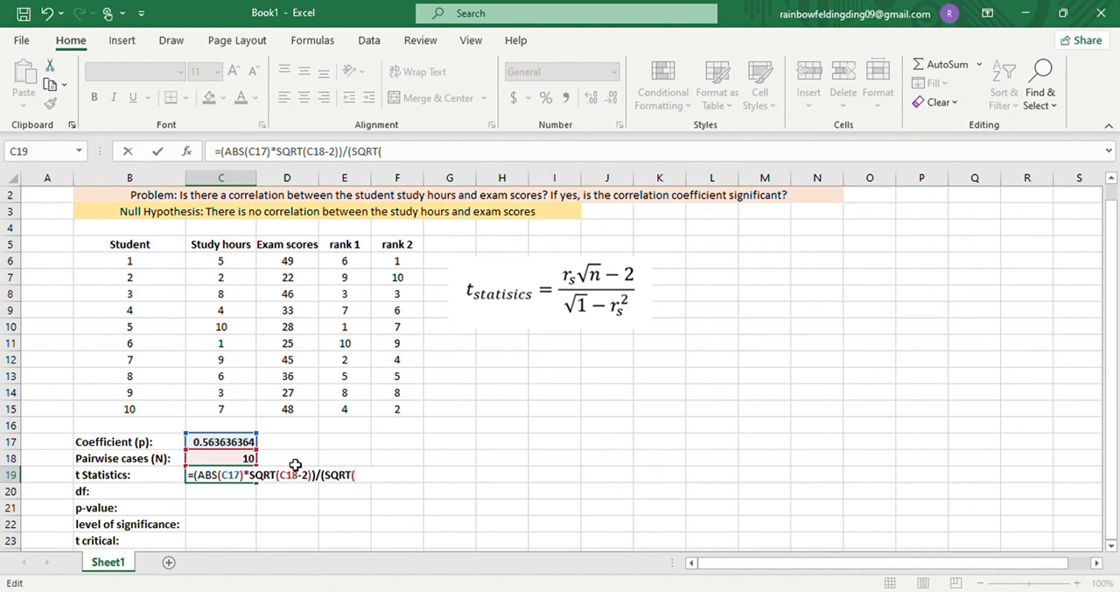
{"action": "type", "text": "1"}
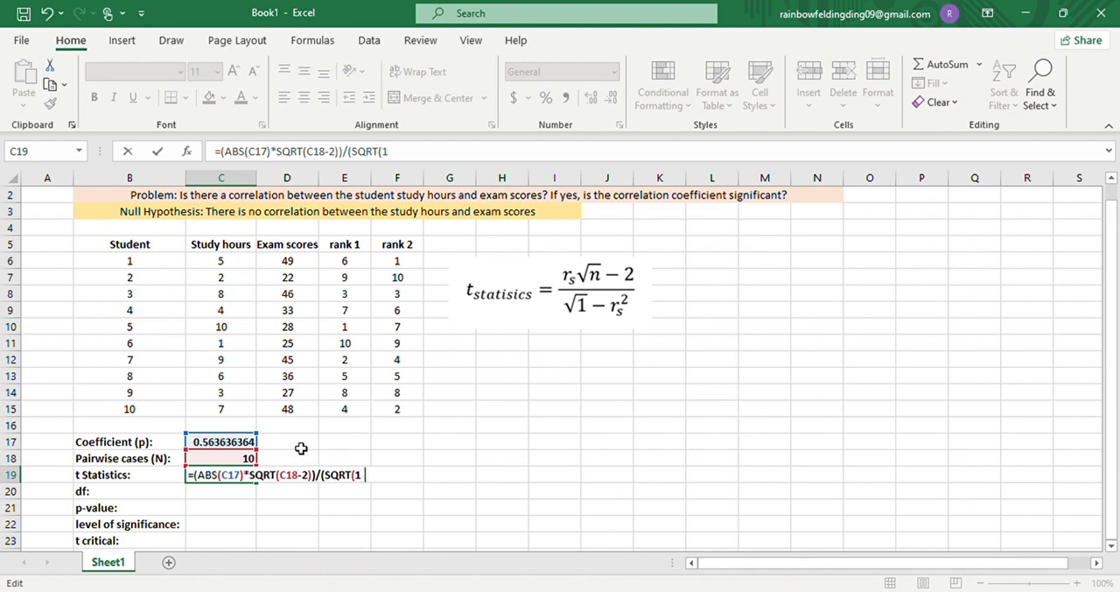
{"action": "left_click", "coordinate": [220, 442]}
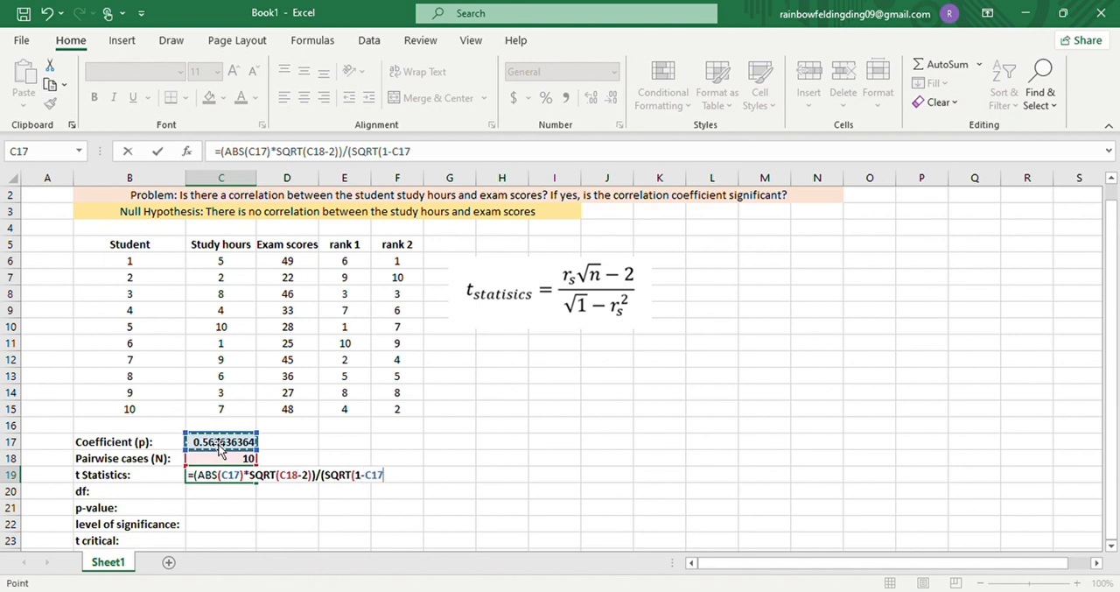
{"action": "type", "text": "^2"}
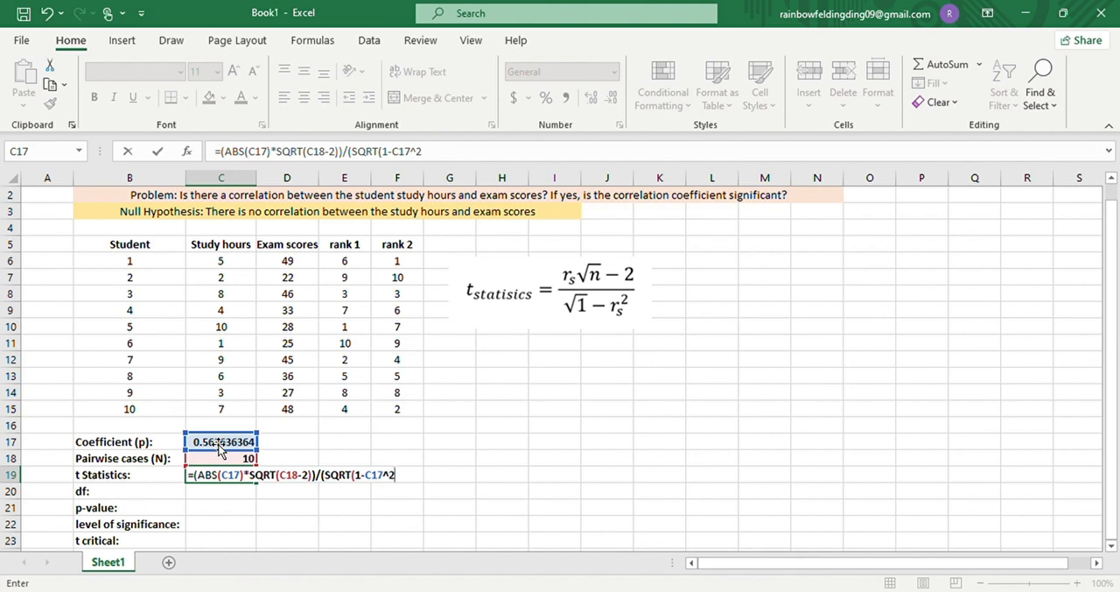
{"action": "type", "text": ")"}
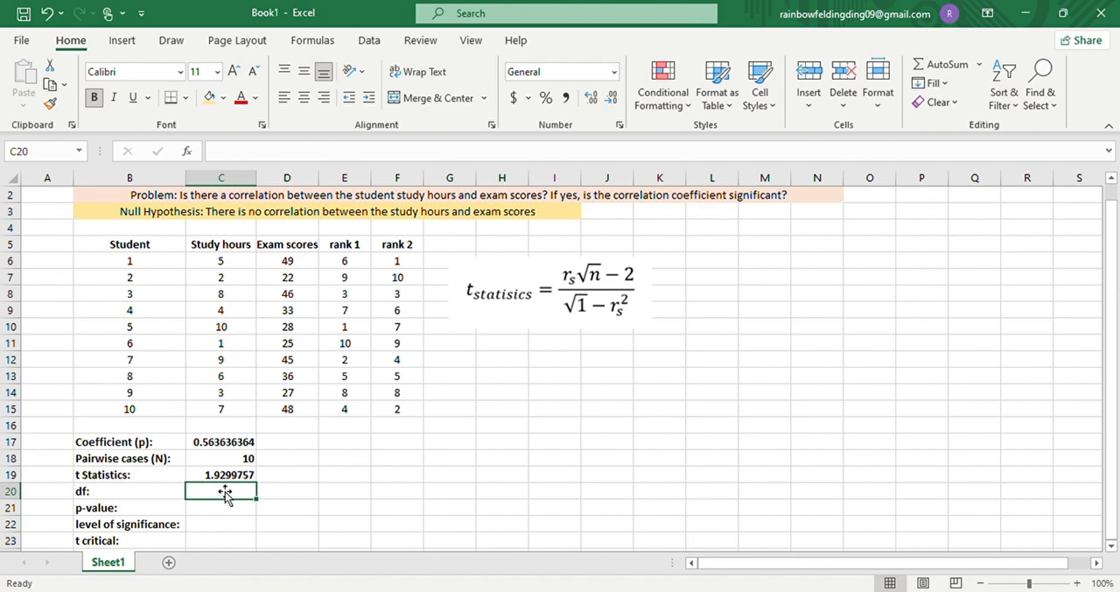
{"action": "mouse_move", "coordinate": [232, 494]}
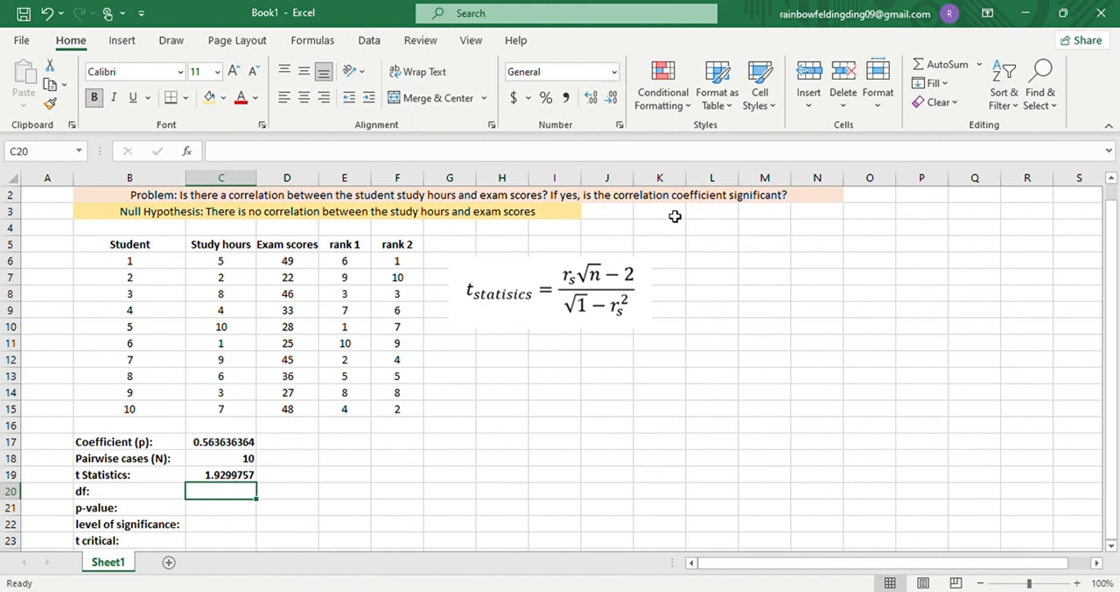
{"action": "mouse_move", "coordinate": [257, 481]}
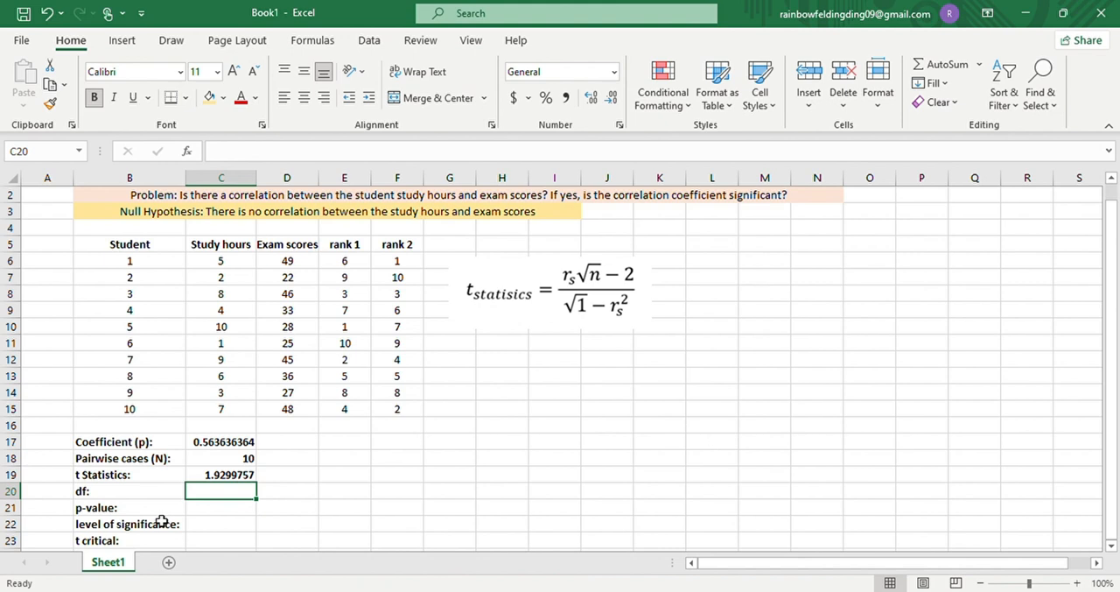
Enter 8 as the degrees of freedom in C20
{"action": "left_click", "coordinate": [130, 507]}
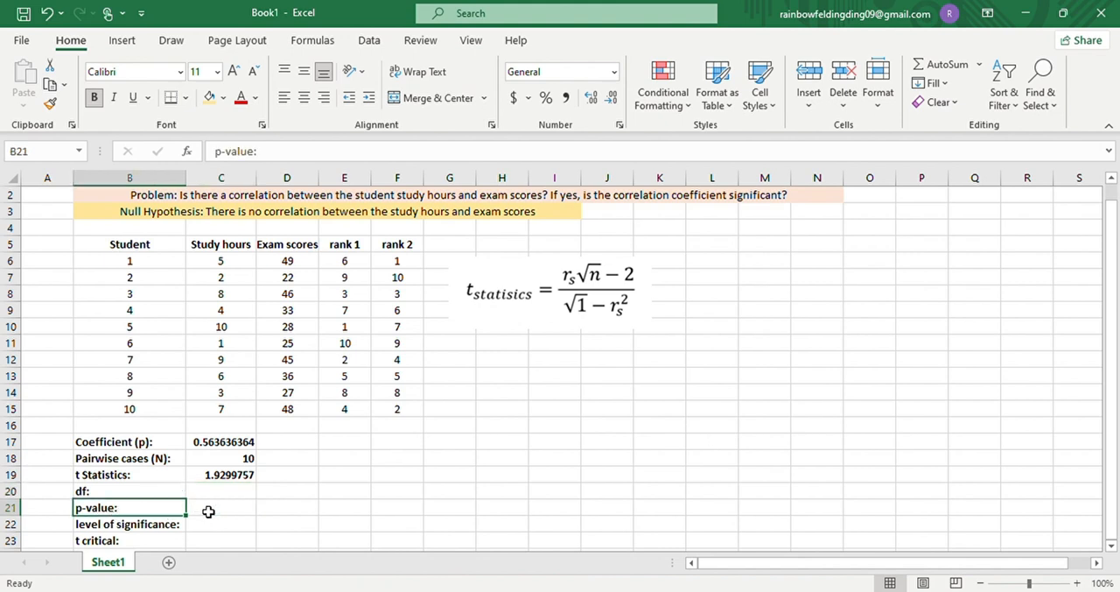
{"action": "mouse_move", "coordinate": [289, 508]}
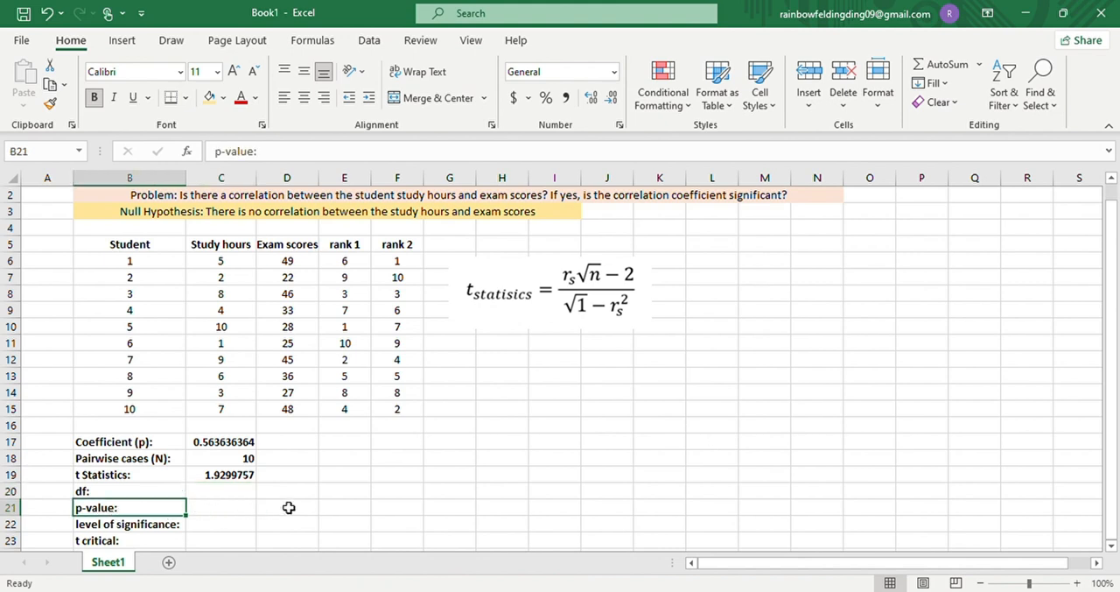
{"action": "mouse_move", "coordinate": [208, 519]}
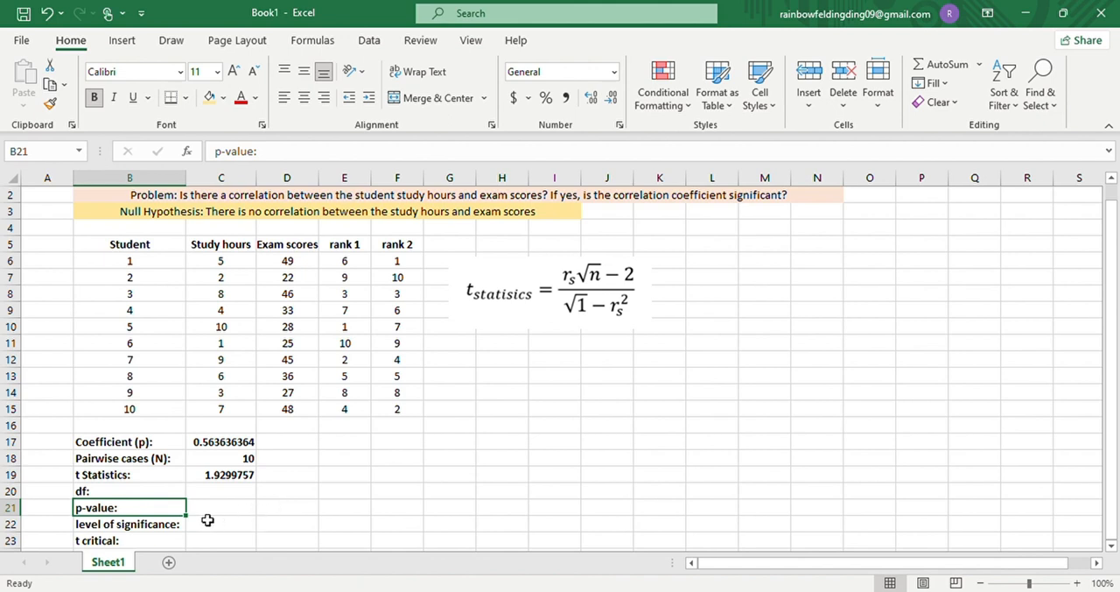
{"action": "mouse_move", "coordinate": [171, 464]}
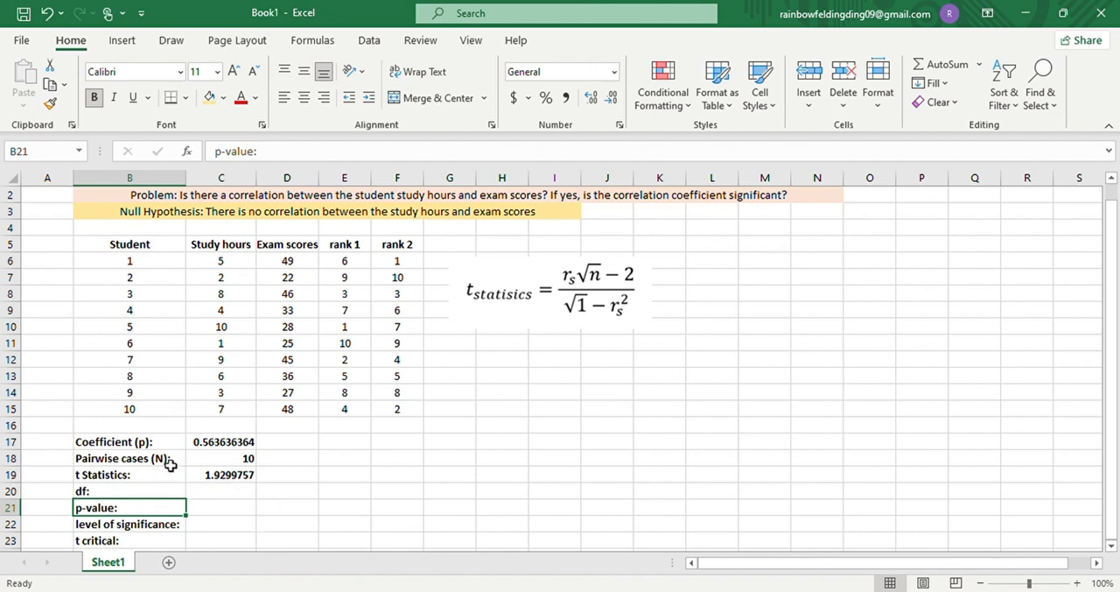
{"action": "left_click", "coordinate": [220, 490]}
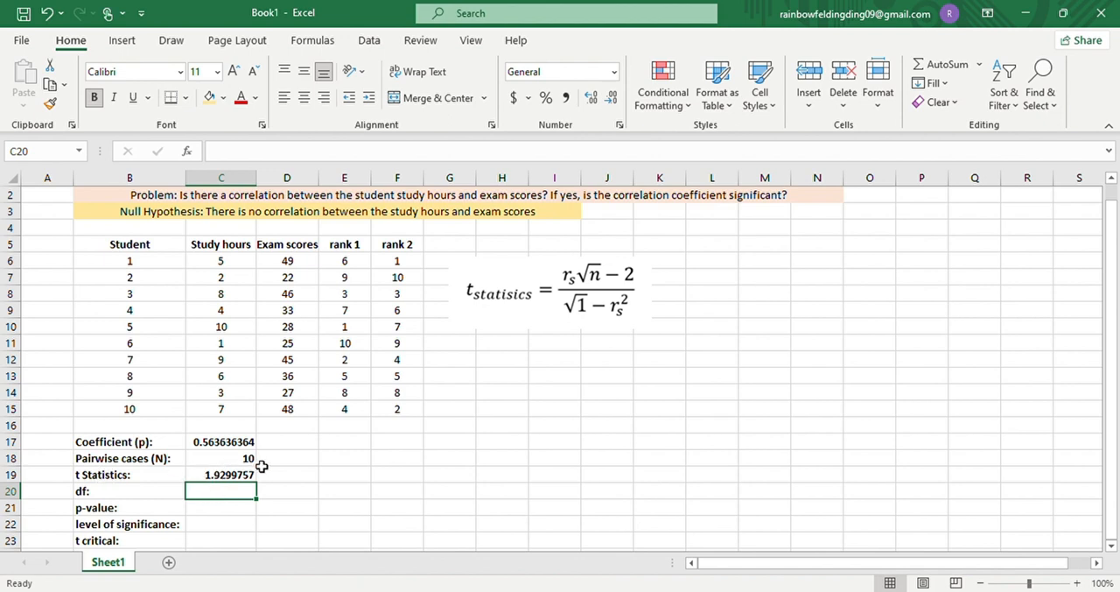
{"action": "mouse_move", "coordinate": [210, 497]}
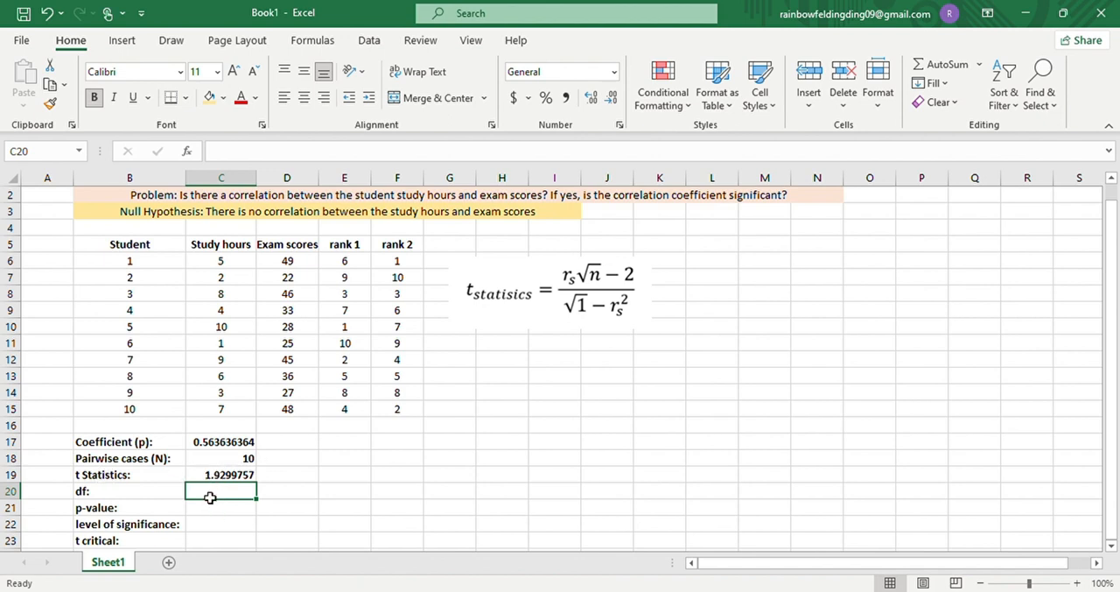
{"action": "type", "text": "8"}
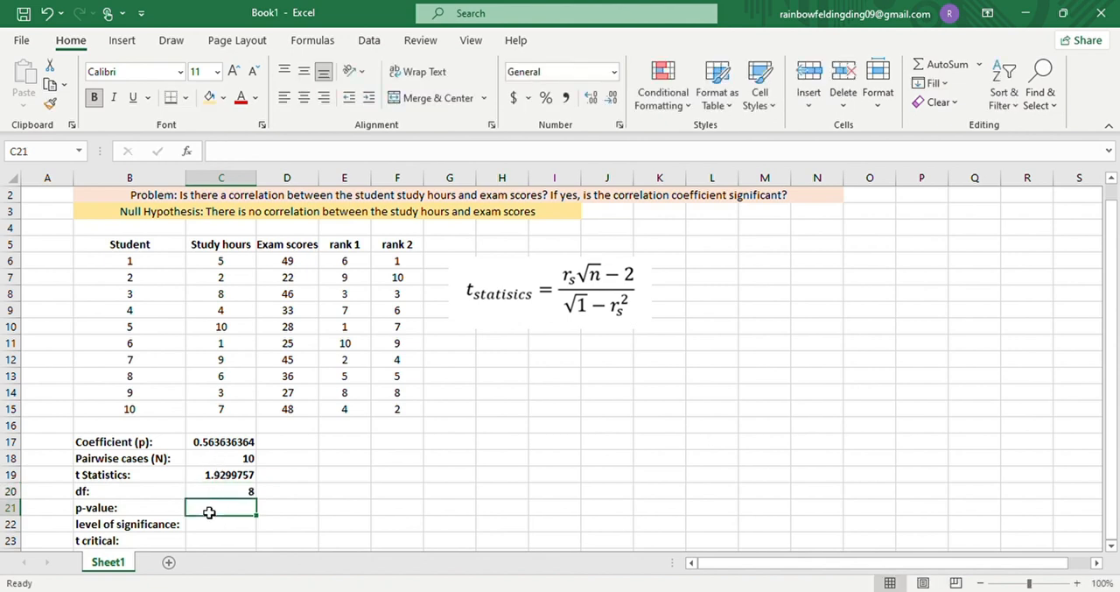
Type =TDIST(C19,C20,2) in C21 for the two-tailed p-value
{"action": "type", "text": "="}
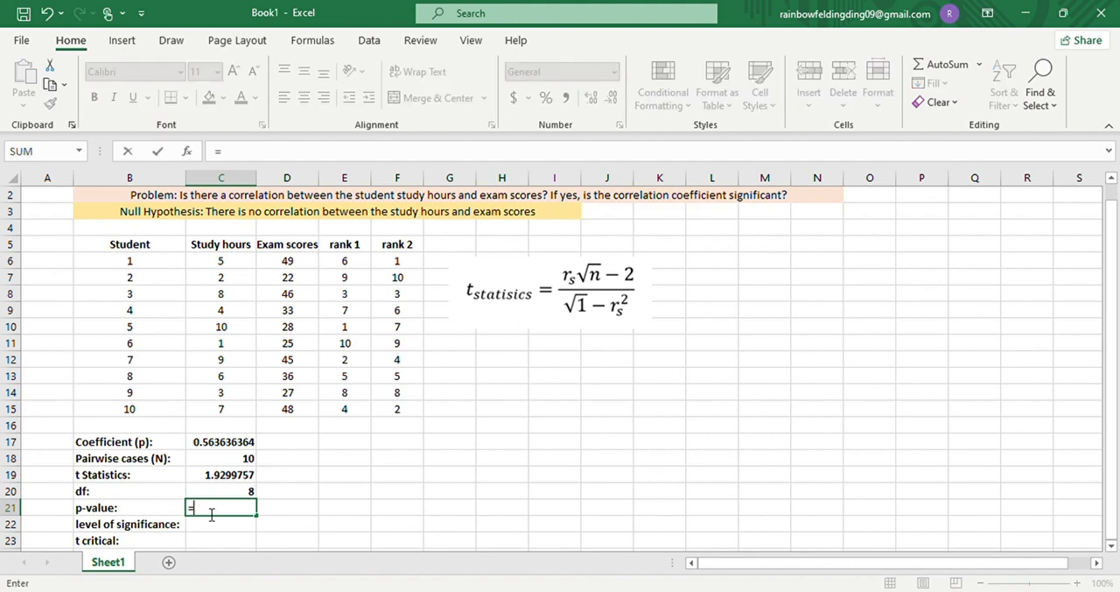
{"action": "type", "text": "ti"}
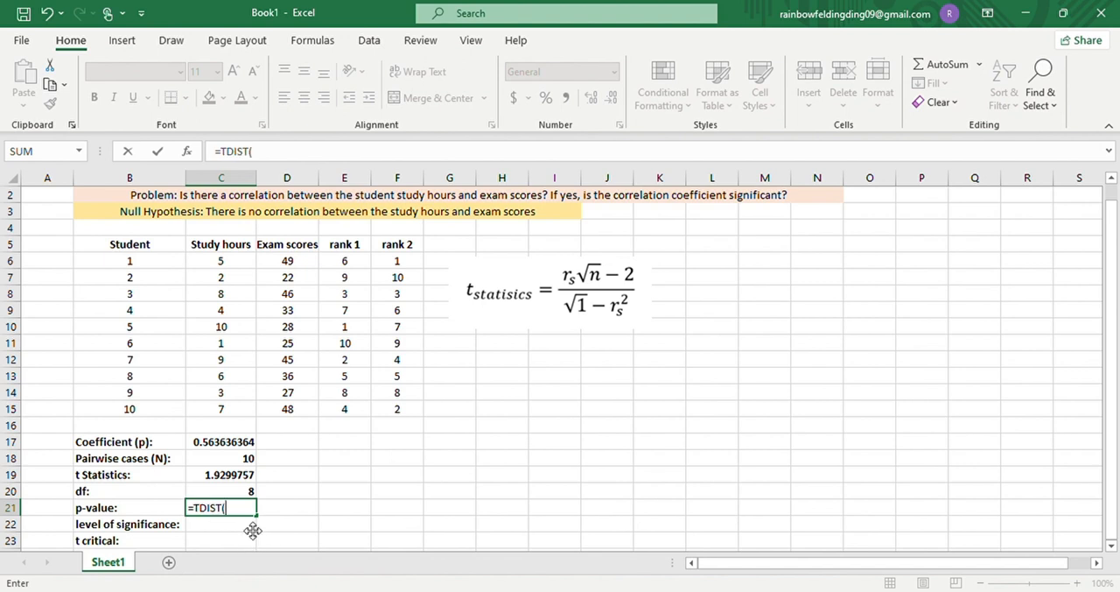
{"action": "left_click", "coordinate": [220, 474]}
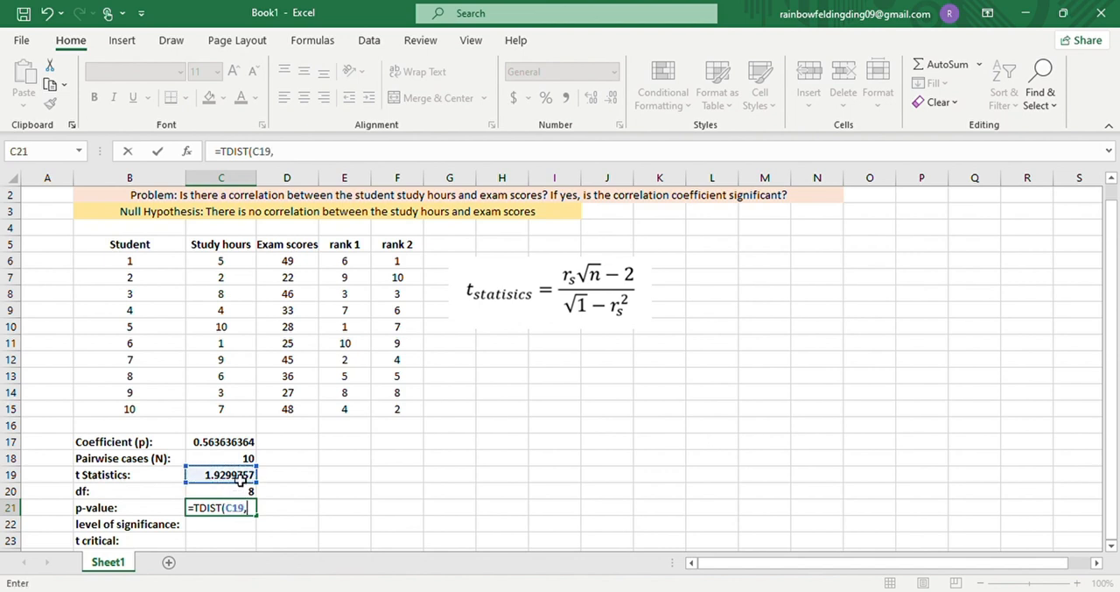
{"action": "mouse_move", "coordinate": [225, 492]}
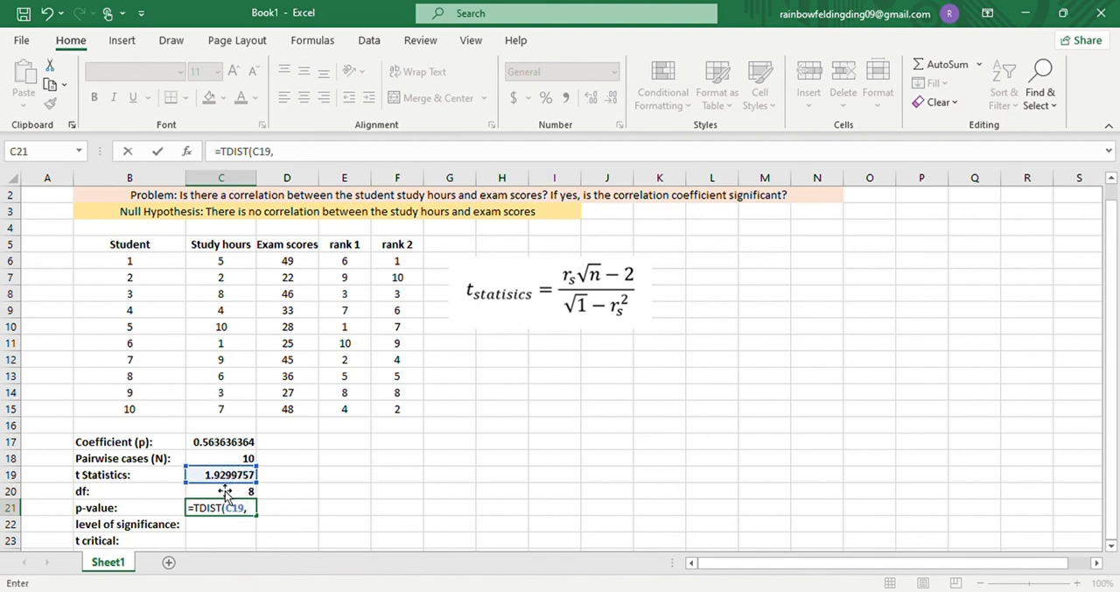
{"action": "left_click", "coordinate": [220, 490]}
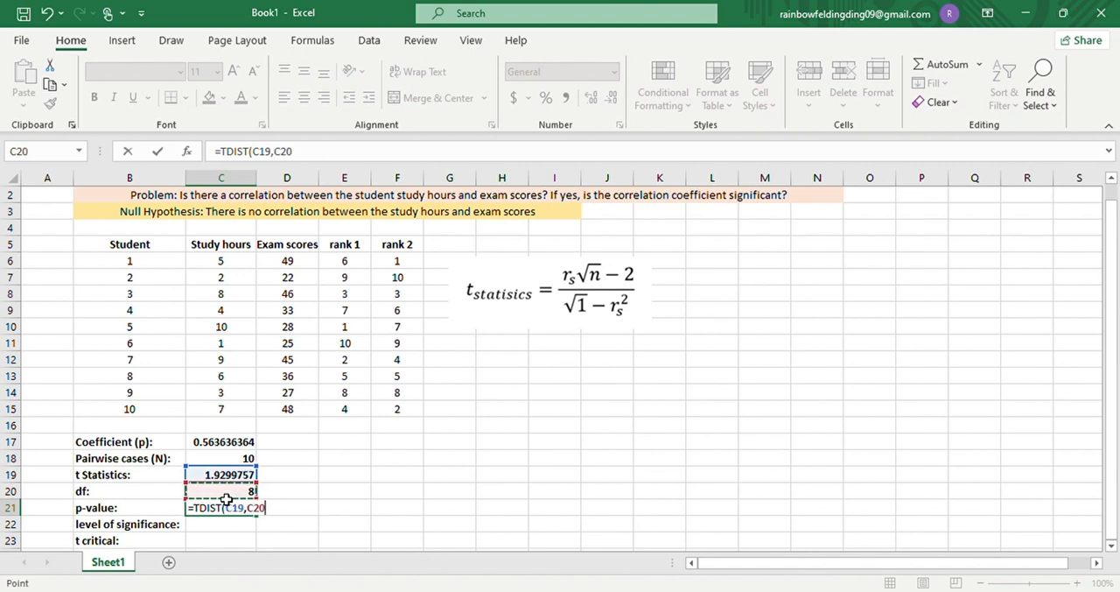
{"action": "type", "text": ","}
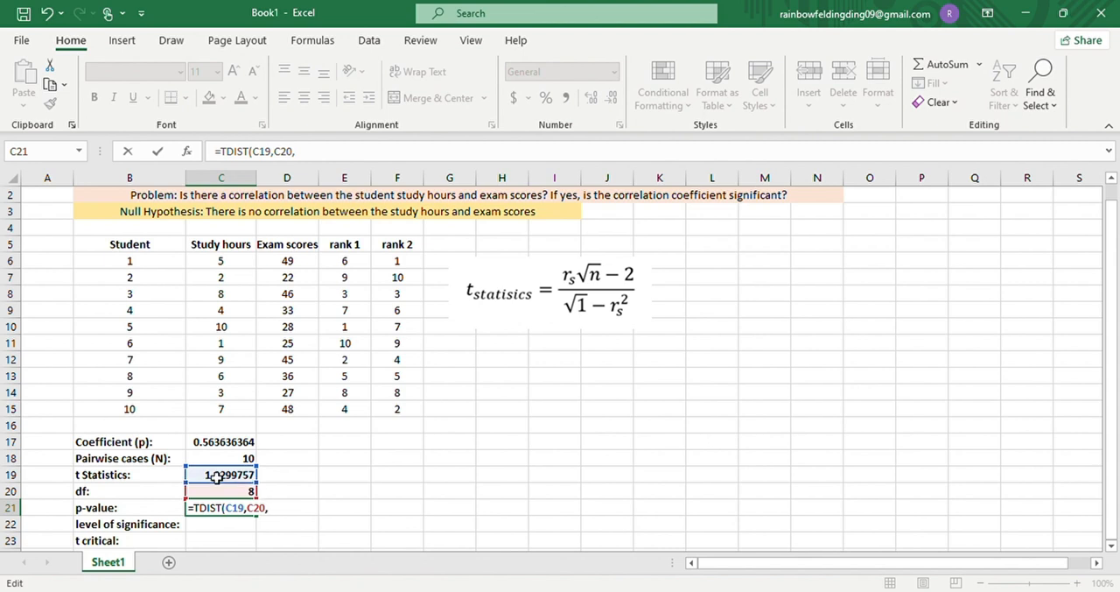
{"action": "type", "text": "2"}
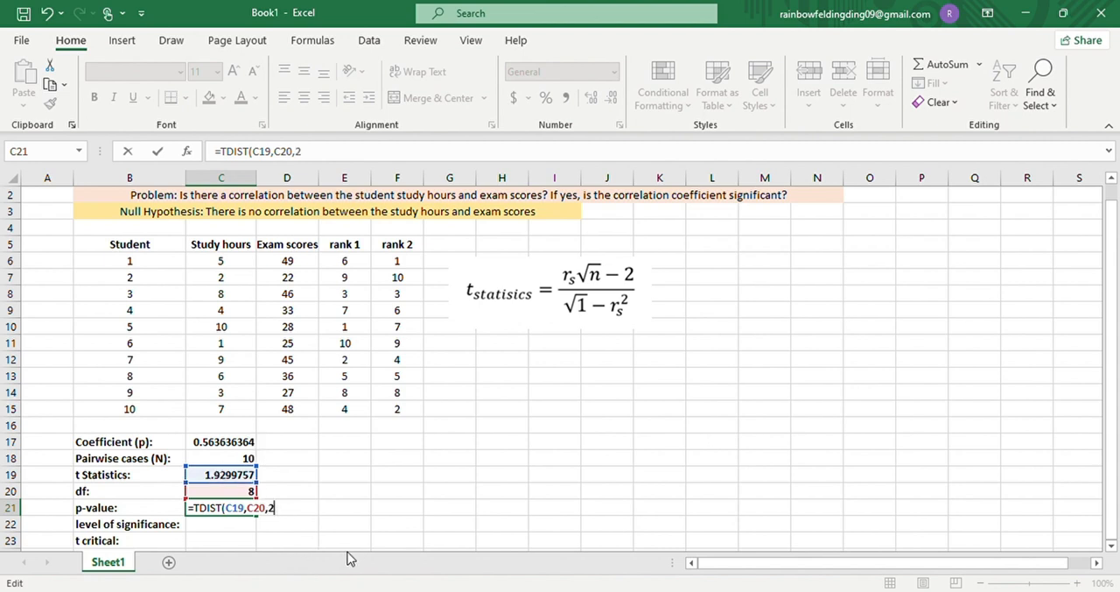
{"action": "mouse_move", "coordinate": [290, 520]}
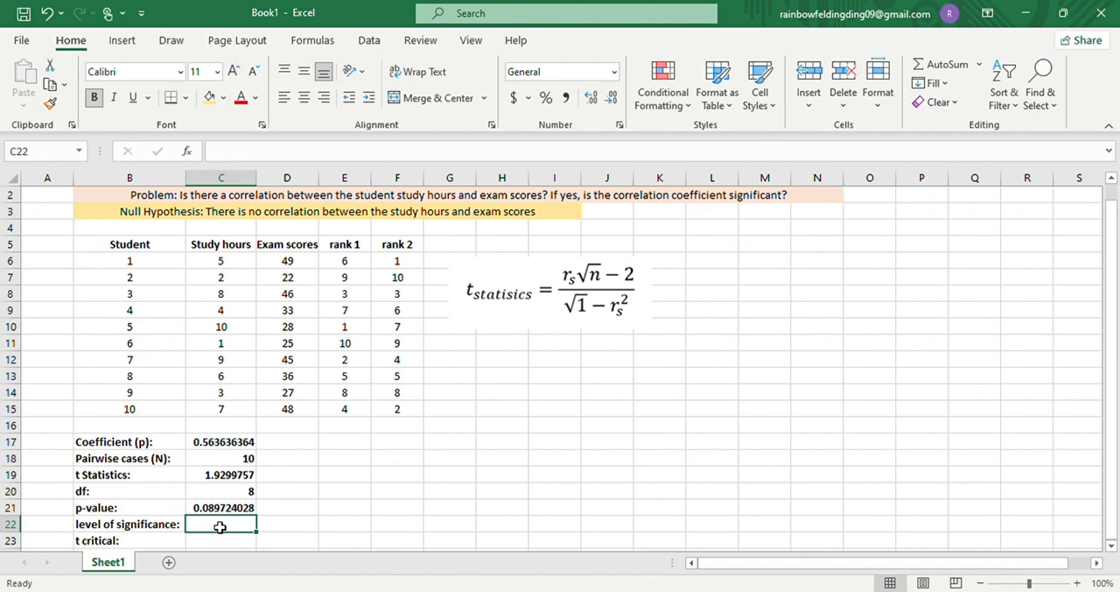
Enter 0.05 as the significance level and note 'not significant' in E17
{"action": "type", "text": "0.05"}
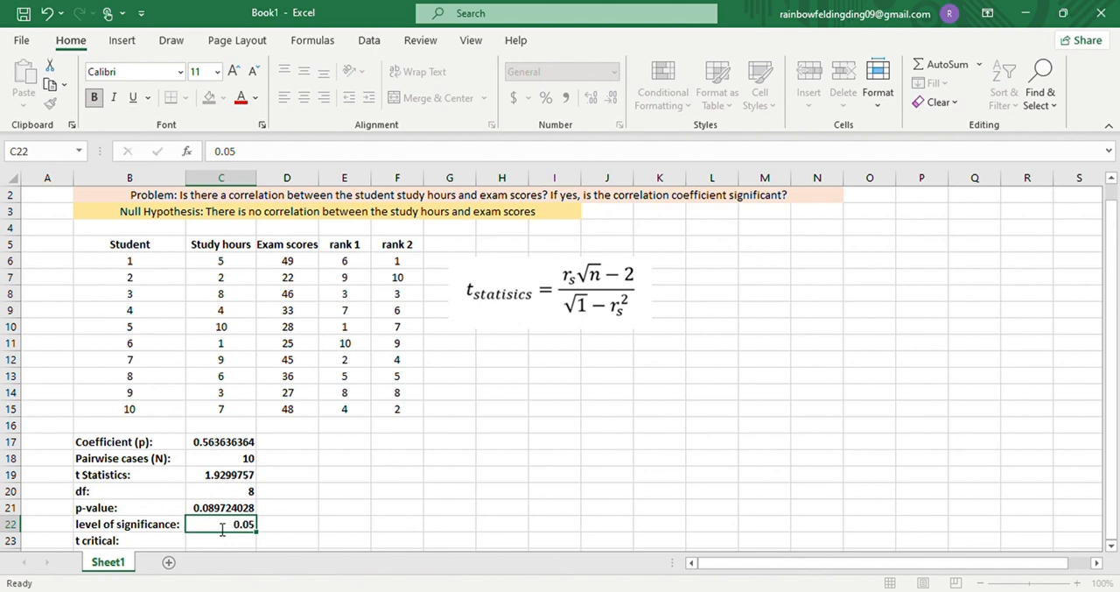
{"action": "left_click", "coordinate": [287, 524]}
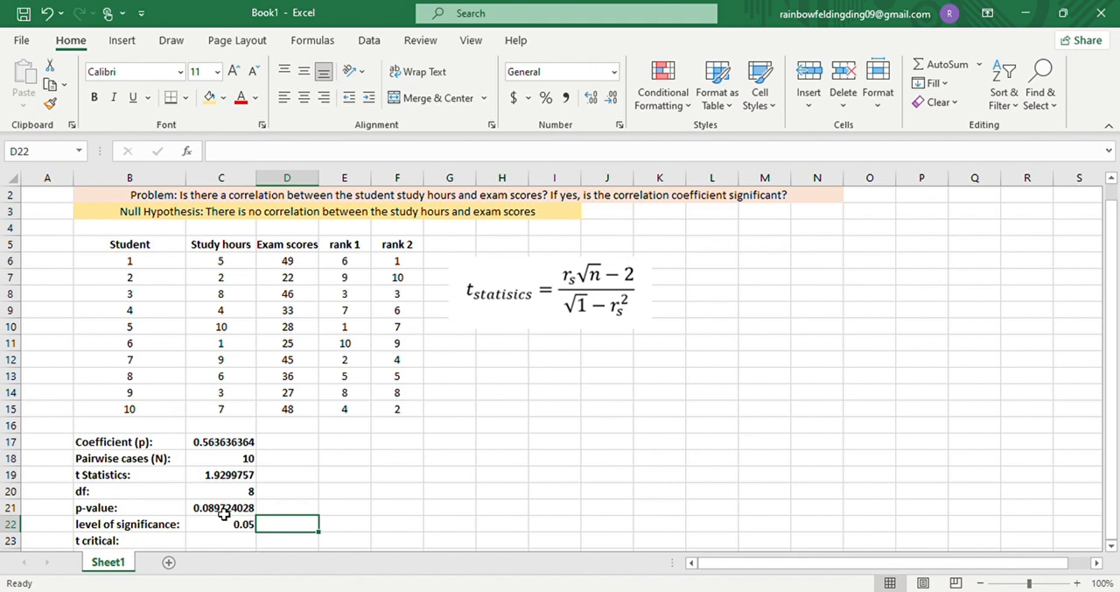
{"action": "mouse_move", "coordinate": [234, 533]}
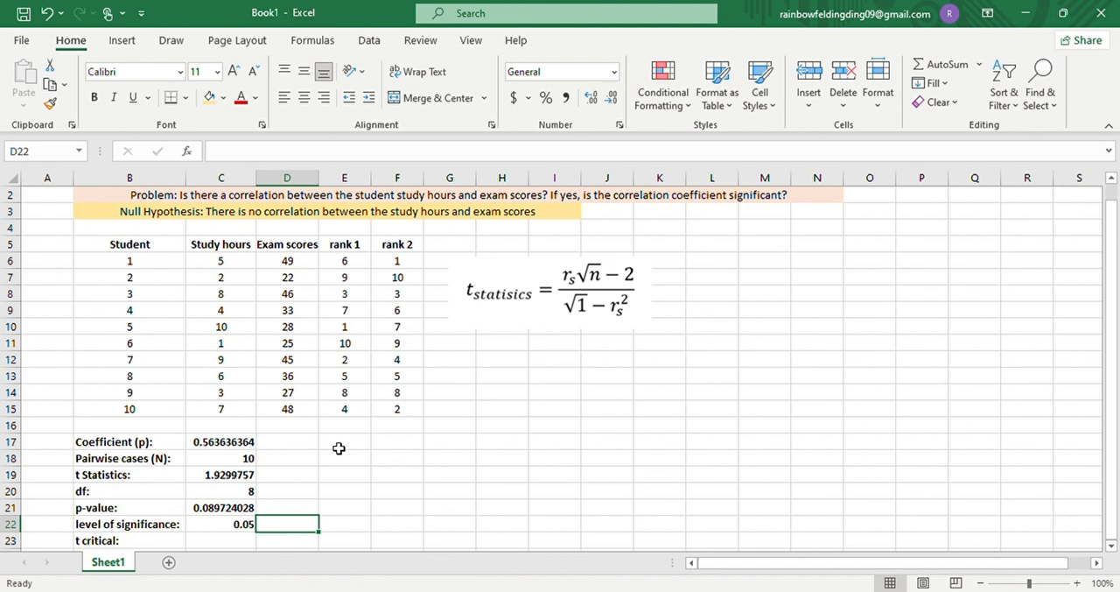
{"action": "type", "text": "not significant"}
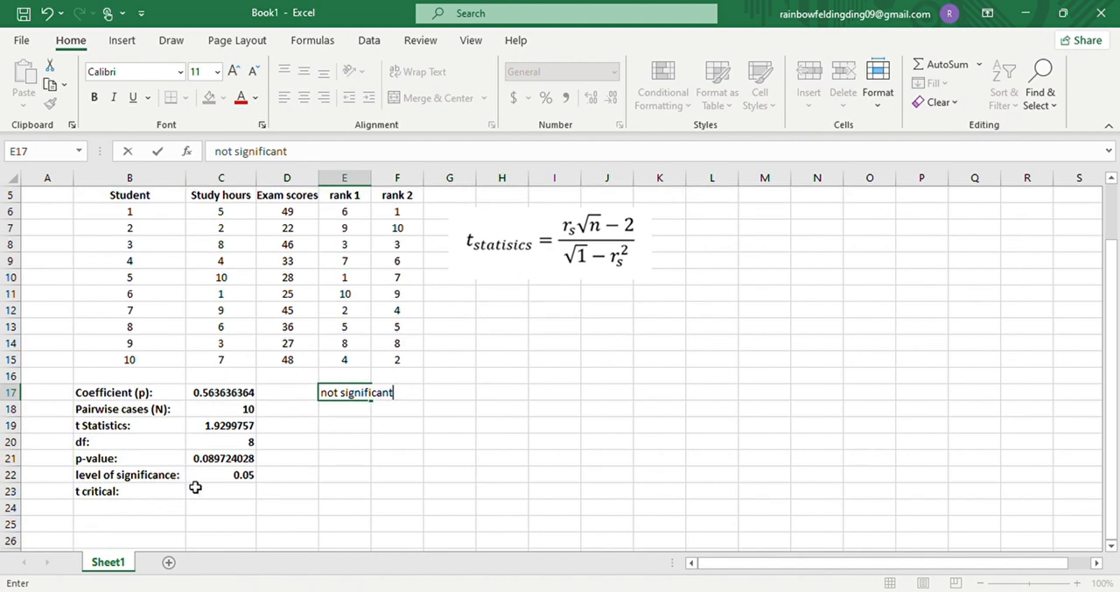
{"action": "left_click", "coordinate": [220, 491]}
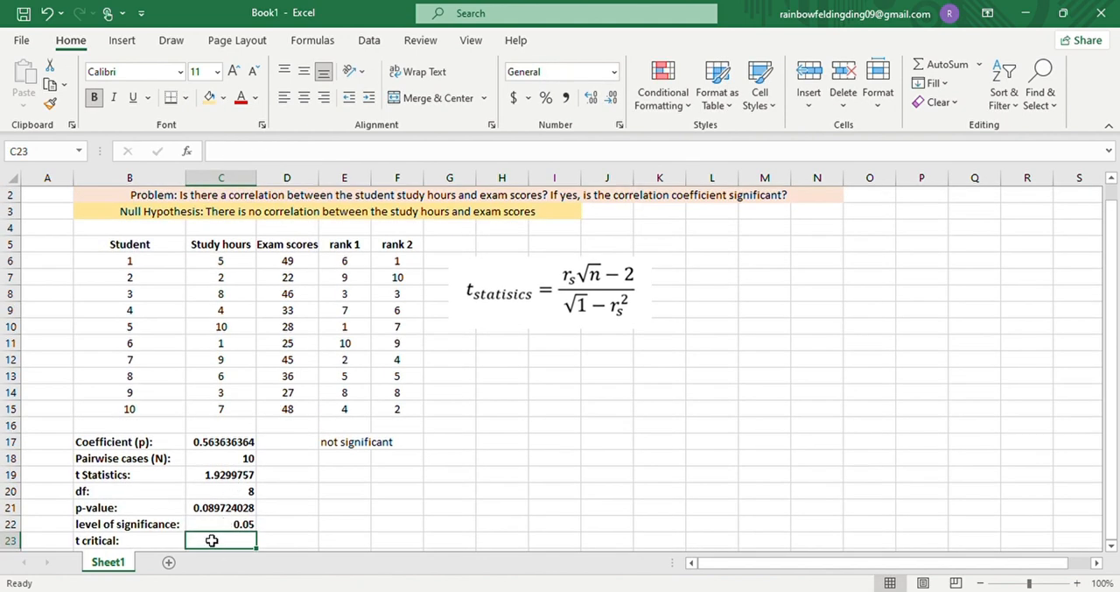
Enter =T.INV.2T(C22,C20) in C23, giving t critical 2.306004135
{"action": "type", "text": "=T.INV("}
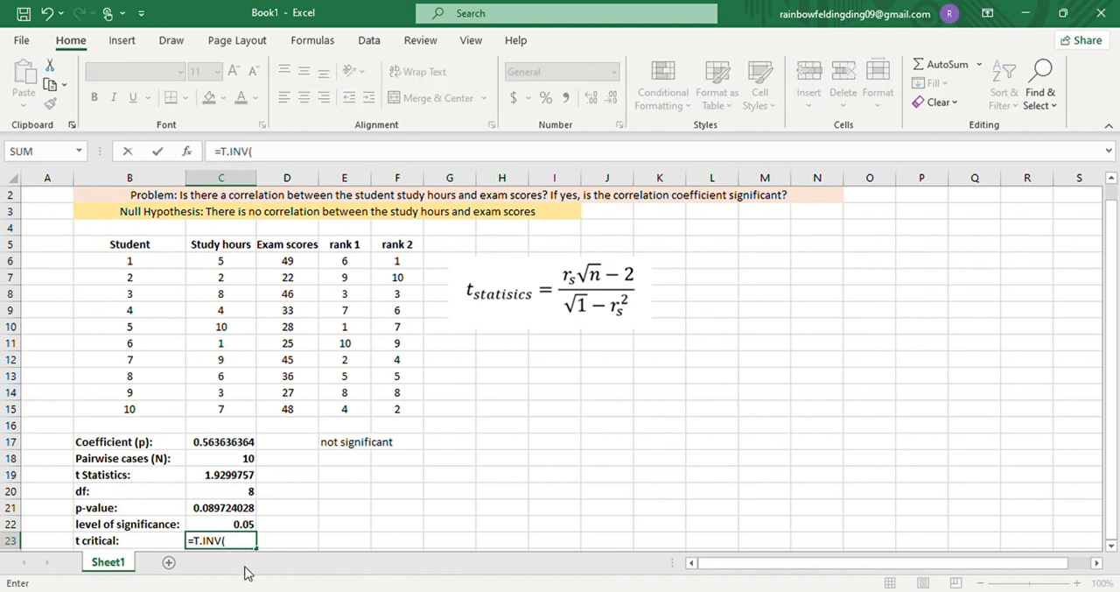
{"action": "key", "text": "Backspace"}
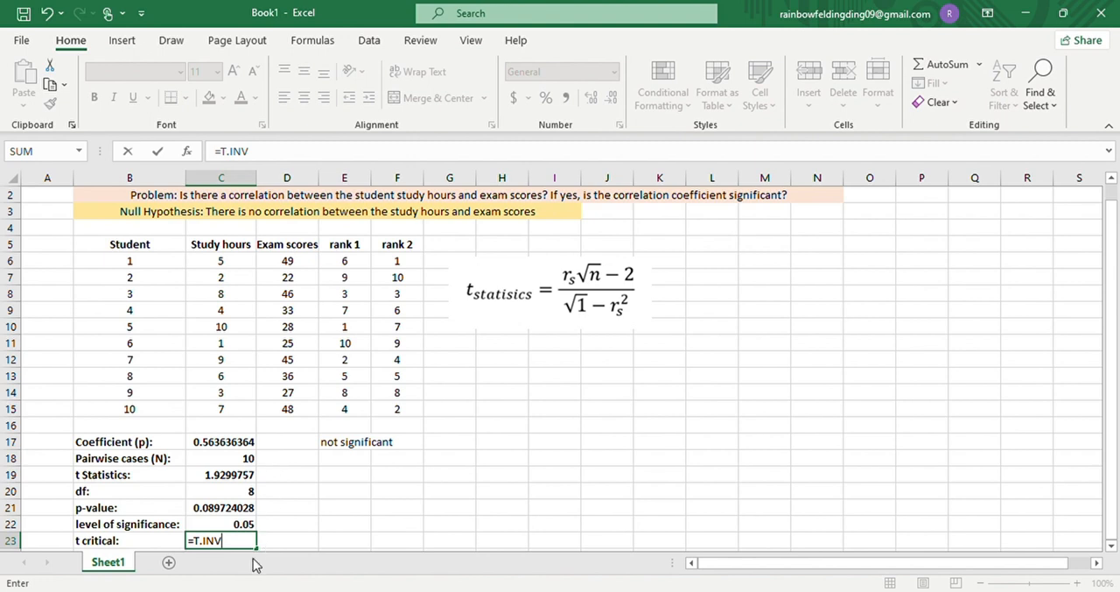
{"action": "type", "text": ".2T("}
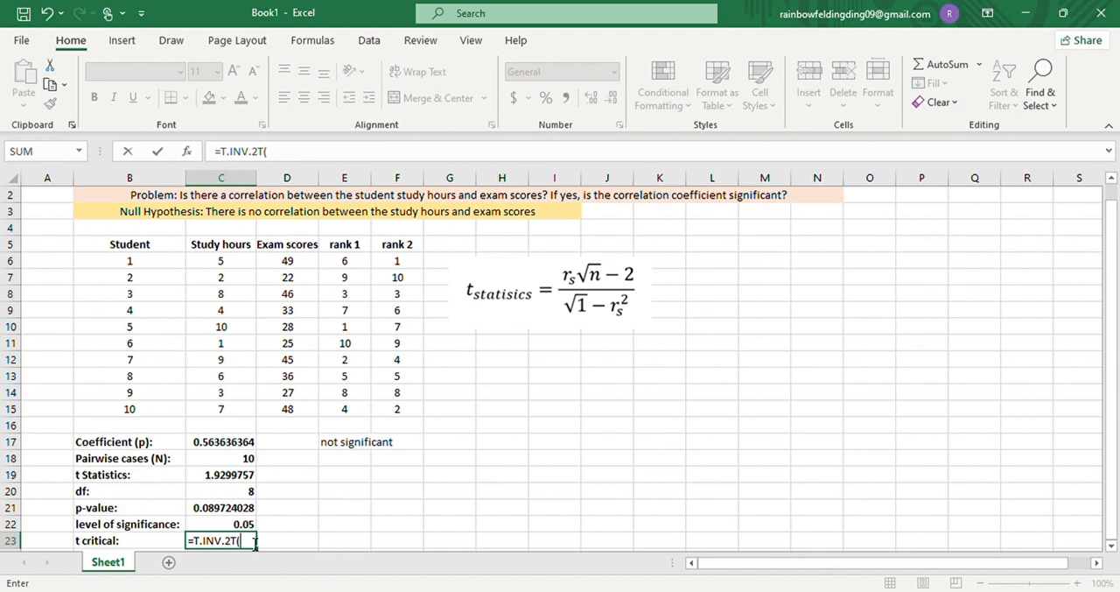
{"action": "left_click", "coordinate": [221, 524]}
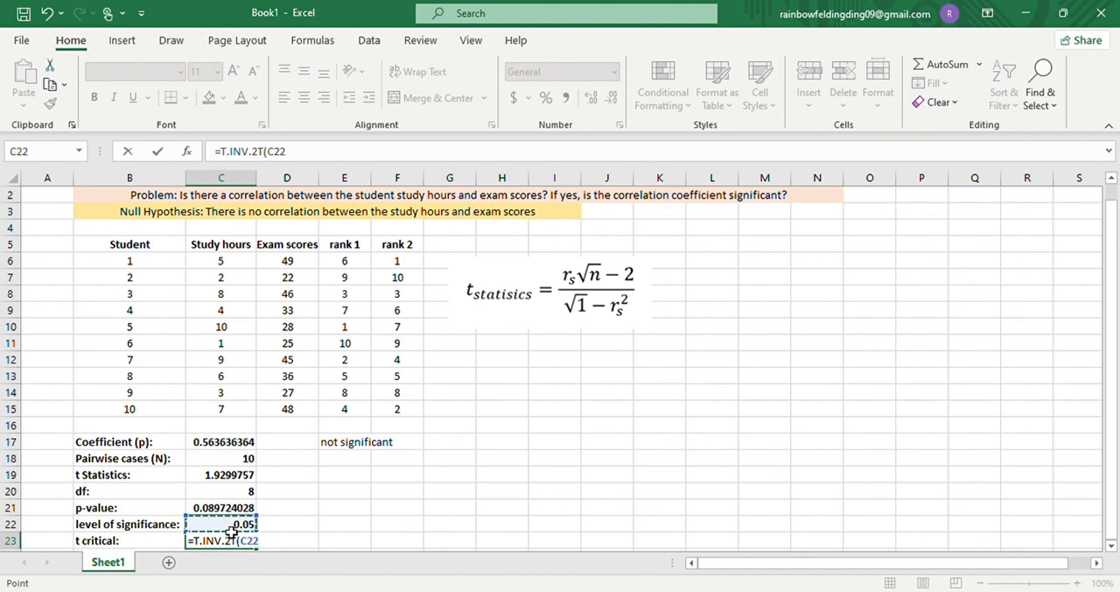
{"action": "type", "text": ","}
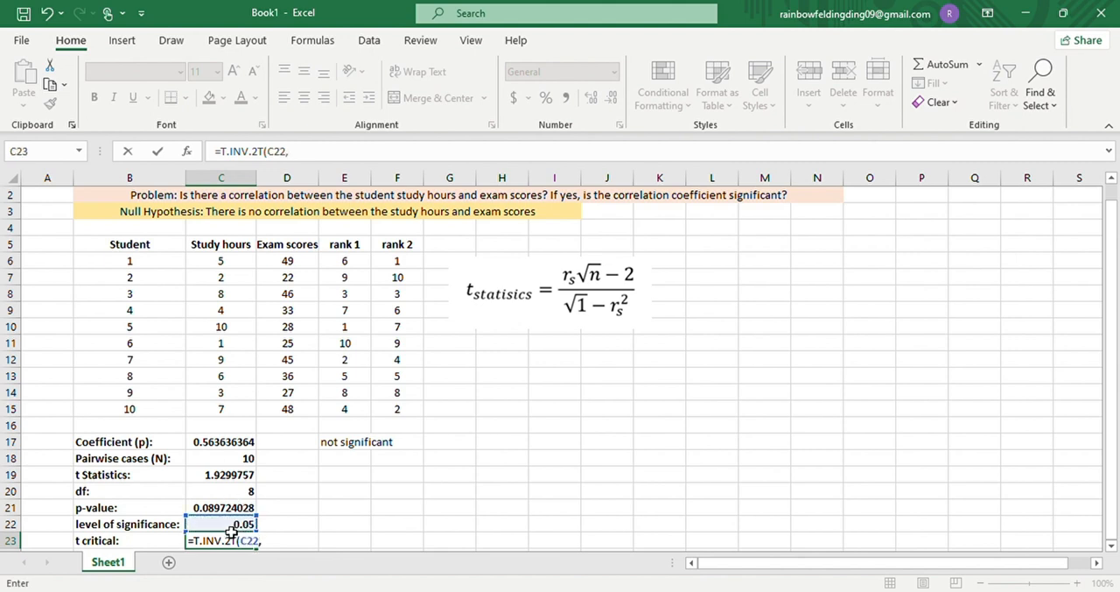
{"action": "left_click", "coordinate": [220, 491]}
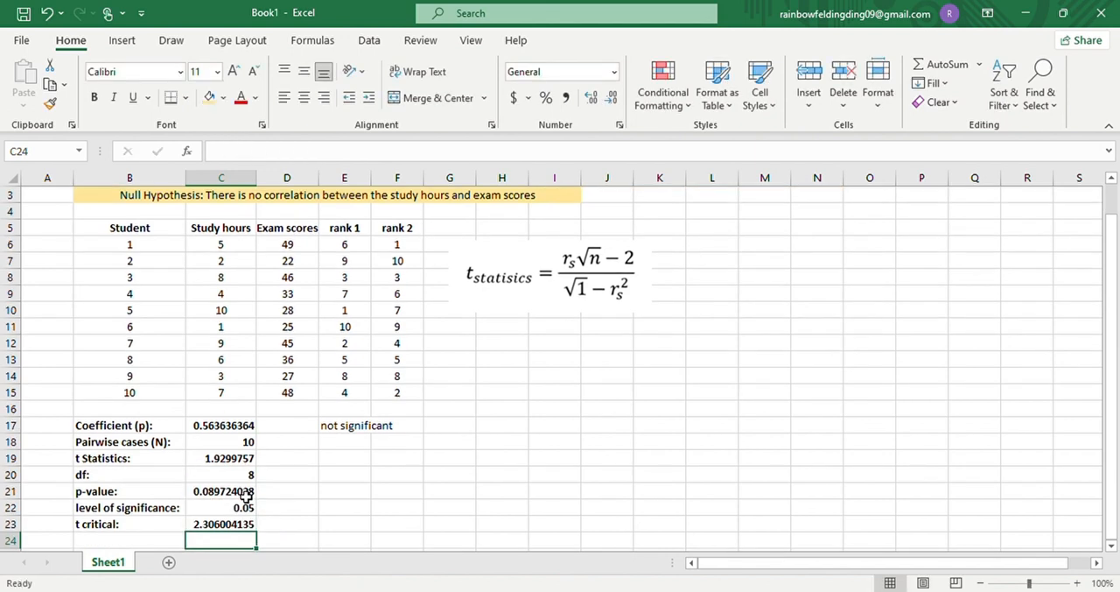
{"action": "left_click", "coordinate": [221, 458]}
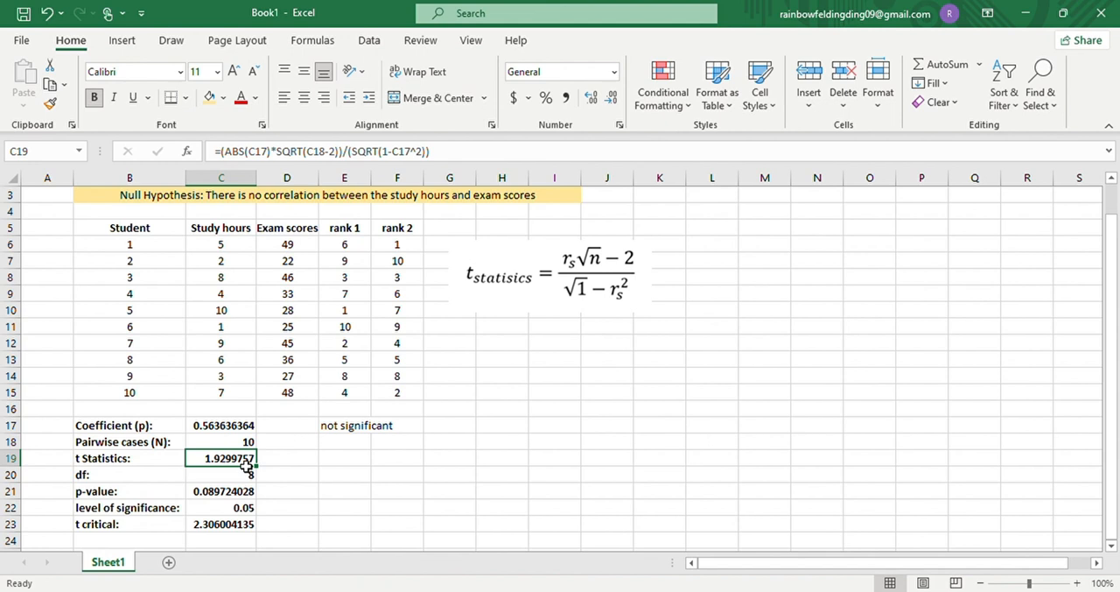
{"action": "type", "text": "8"}
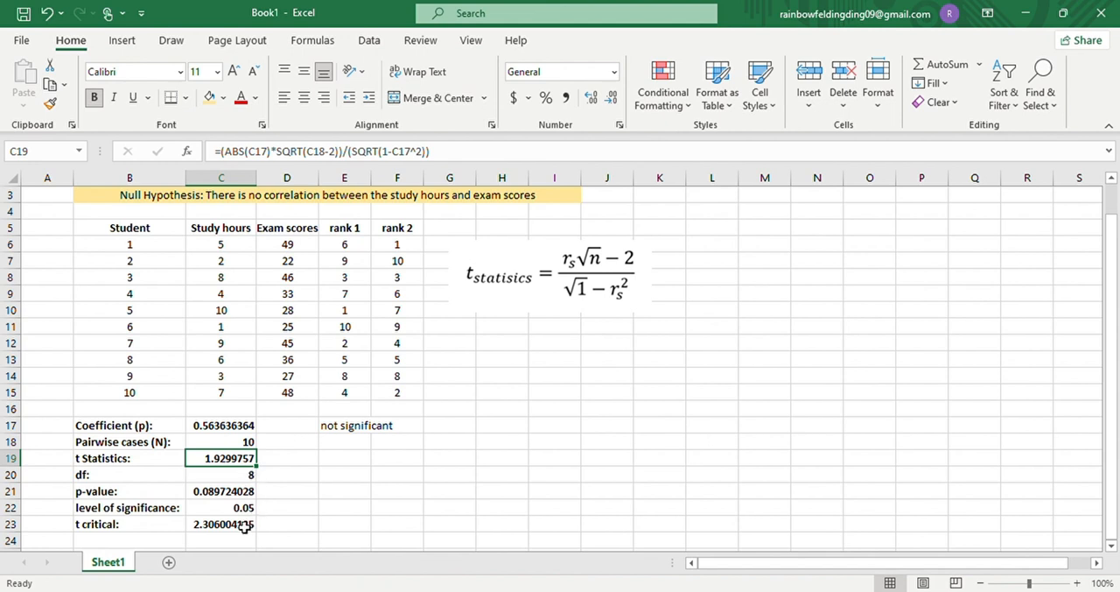